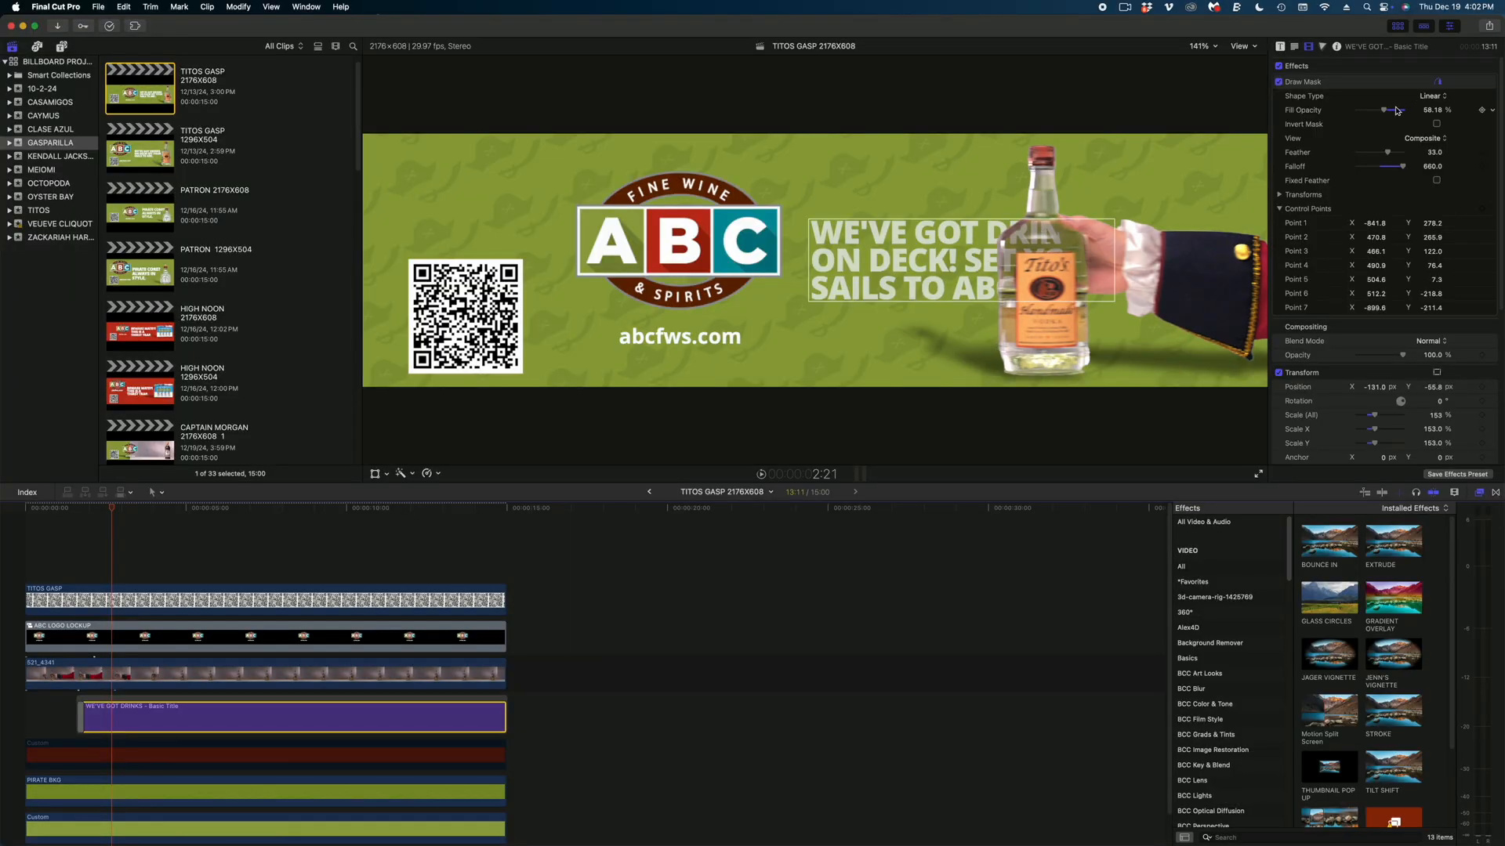
Create BILLBOARD PROJECT with a custom 2176×608 format at 29.97p
{"action": "left_click_drag", "start_coordinate": [1393, 110], "coordinate": [1404, 109]}
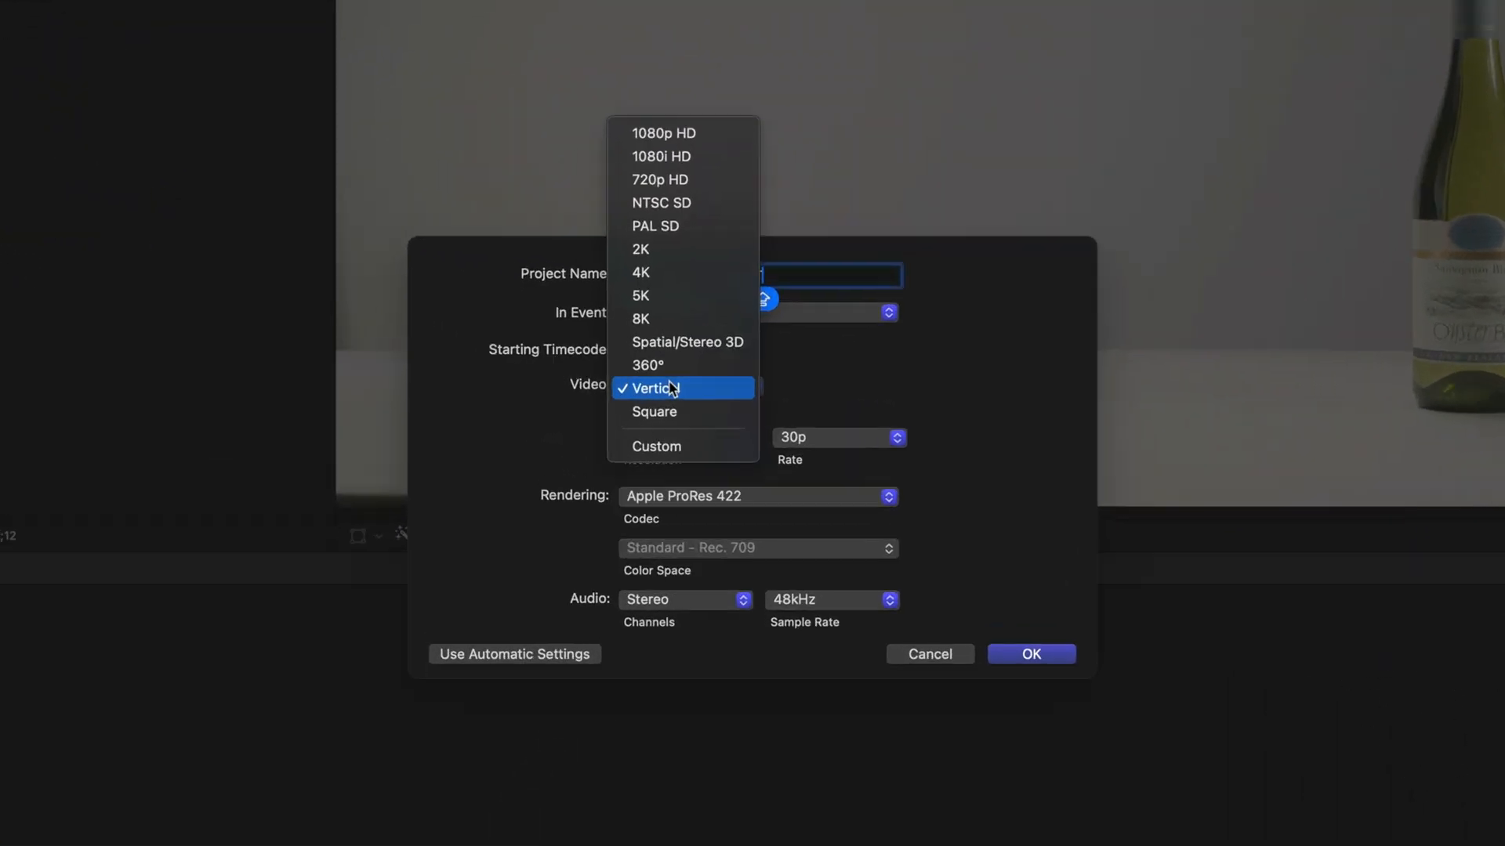
{"action": "left_click", "coordinate": [655, 446]}
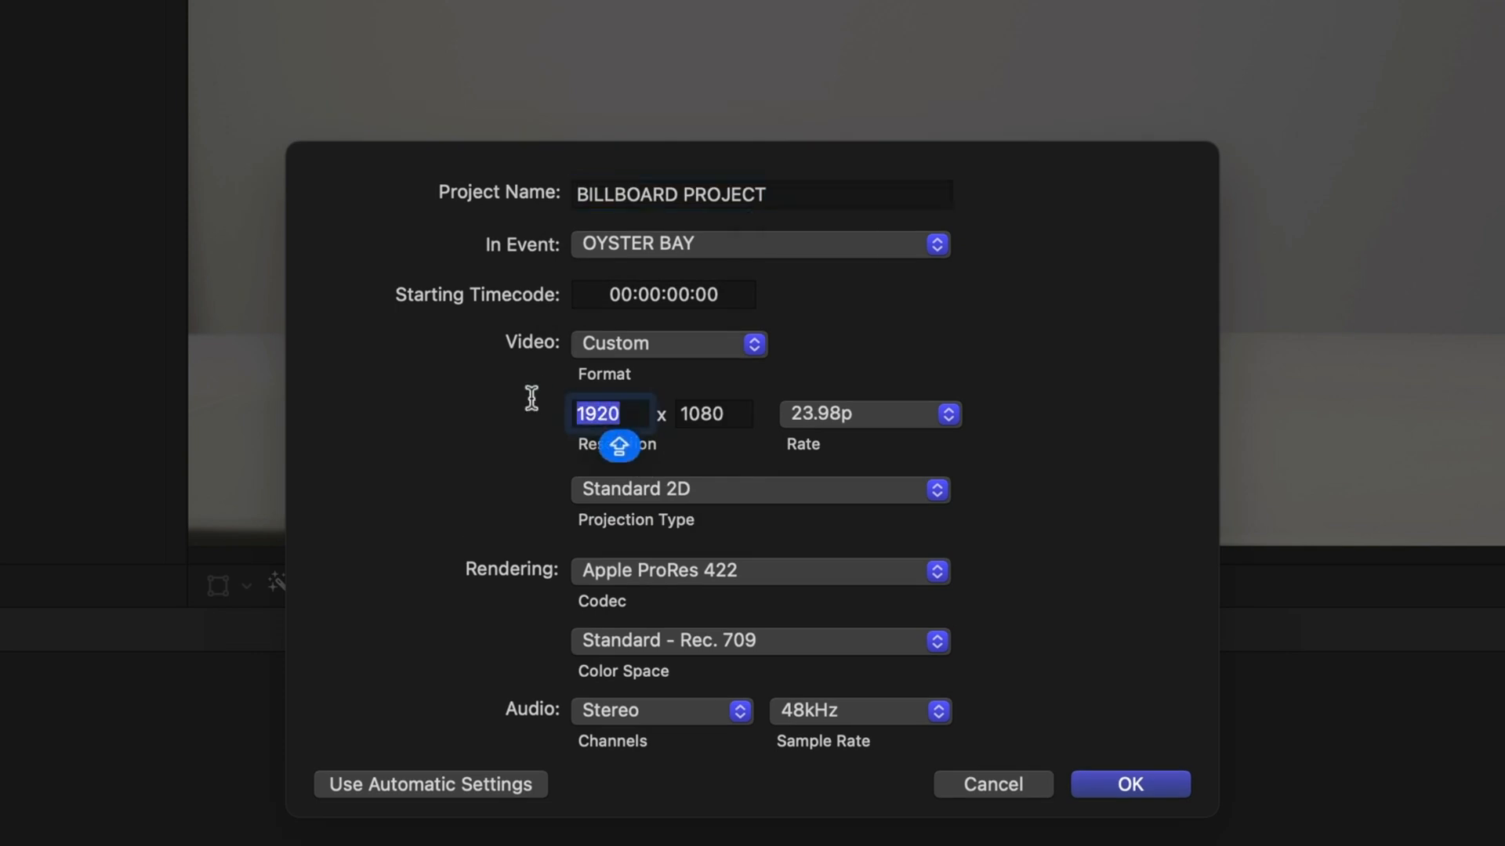
{"action": "mouse_move", "coordinate": [537, 389]}
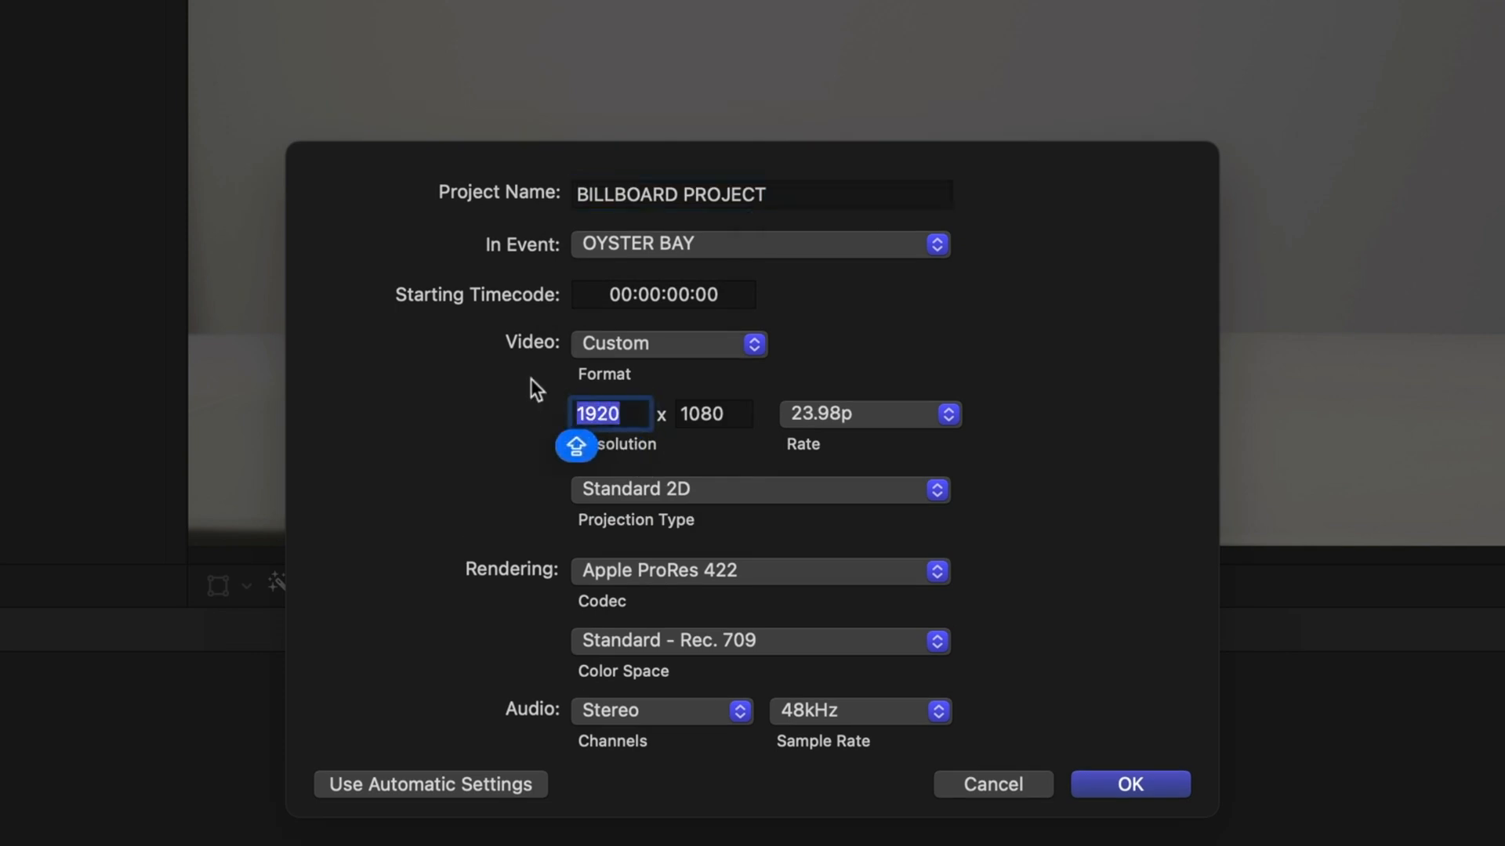
{"action": "type", "text": "2176"}
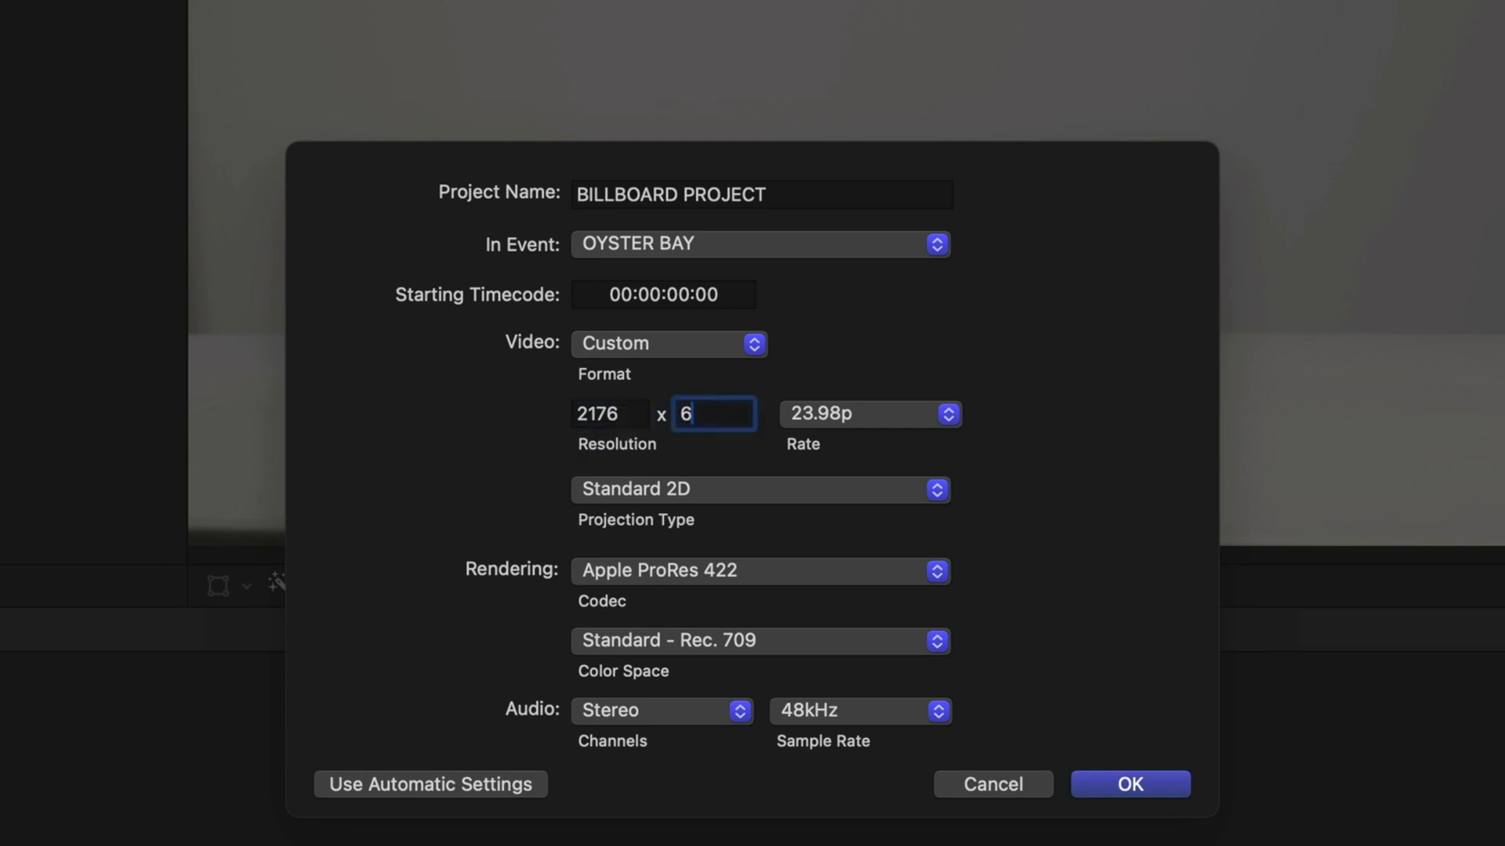
{"action": "type", "text": "08"}
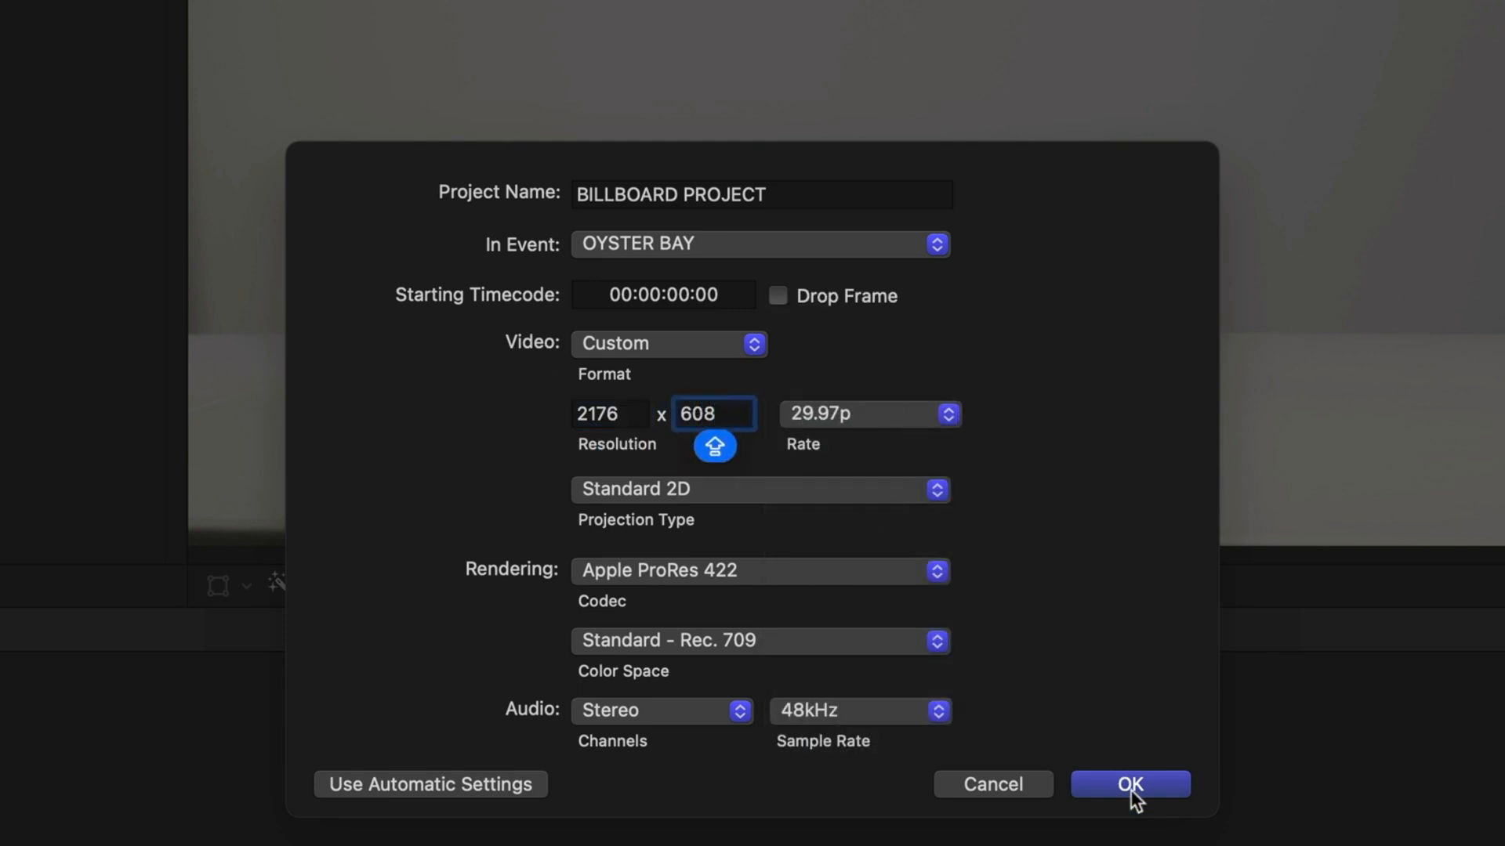
{"action": "left_click", "coordinate": [1129, 784]}
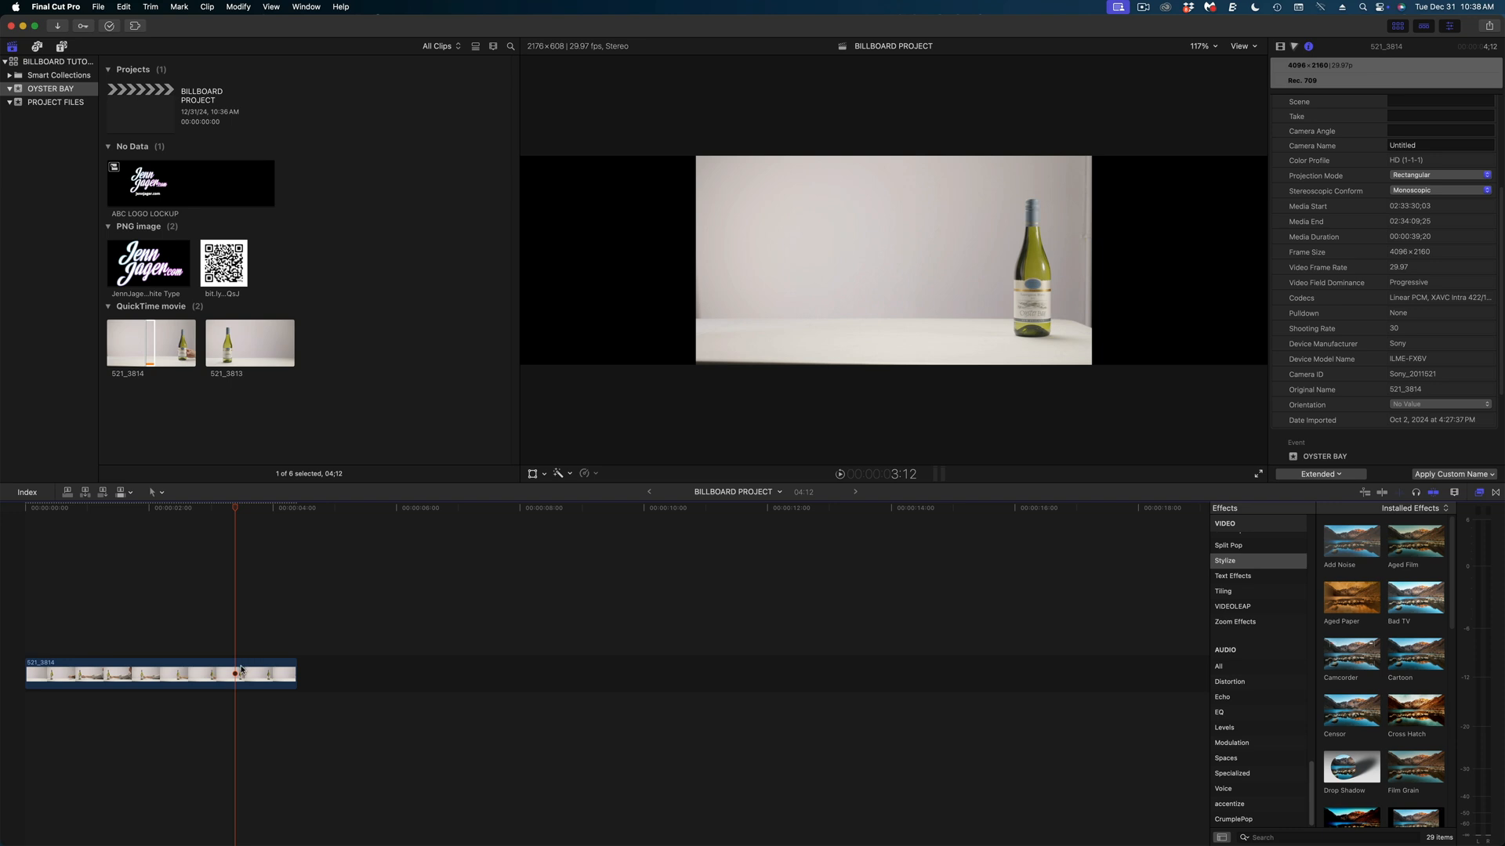
Add a hold frame to the bottle clip and extend it to 15:00
{"action": "left_click", "coordinate": [159, 674]}
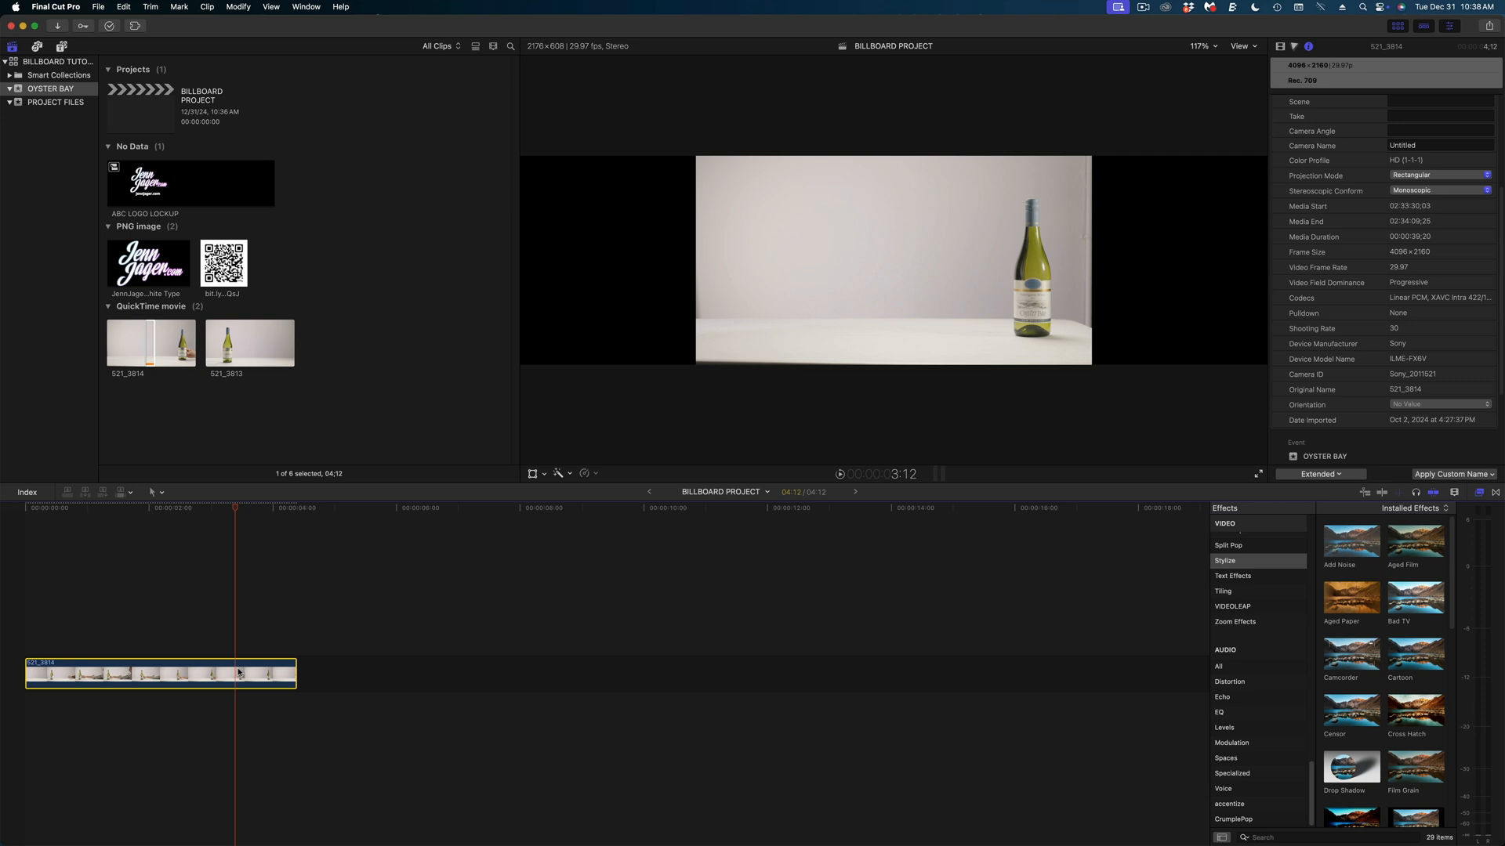
{"action": "key", "text": "shift+h"}
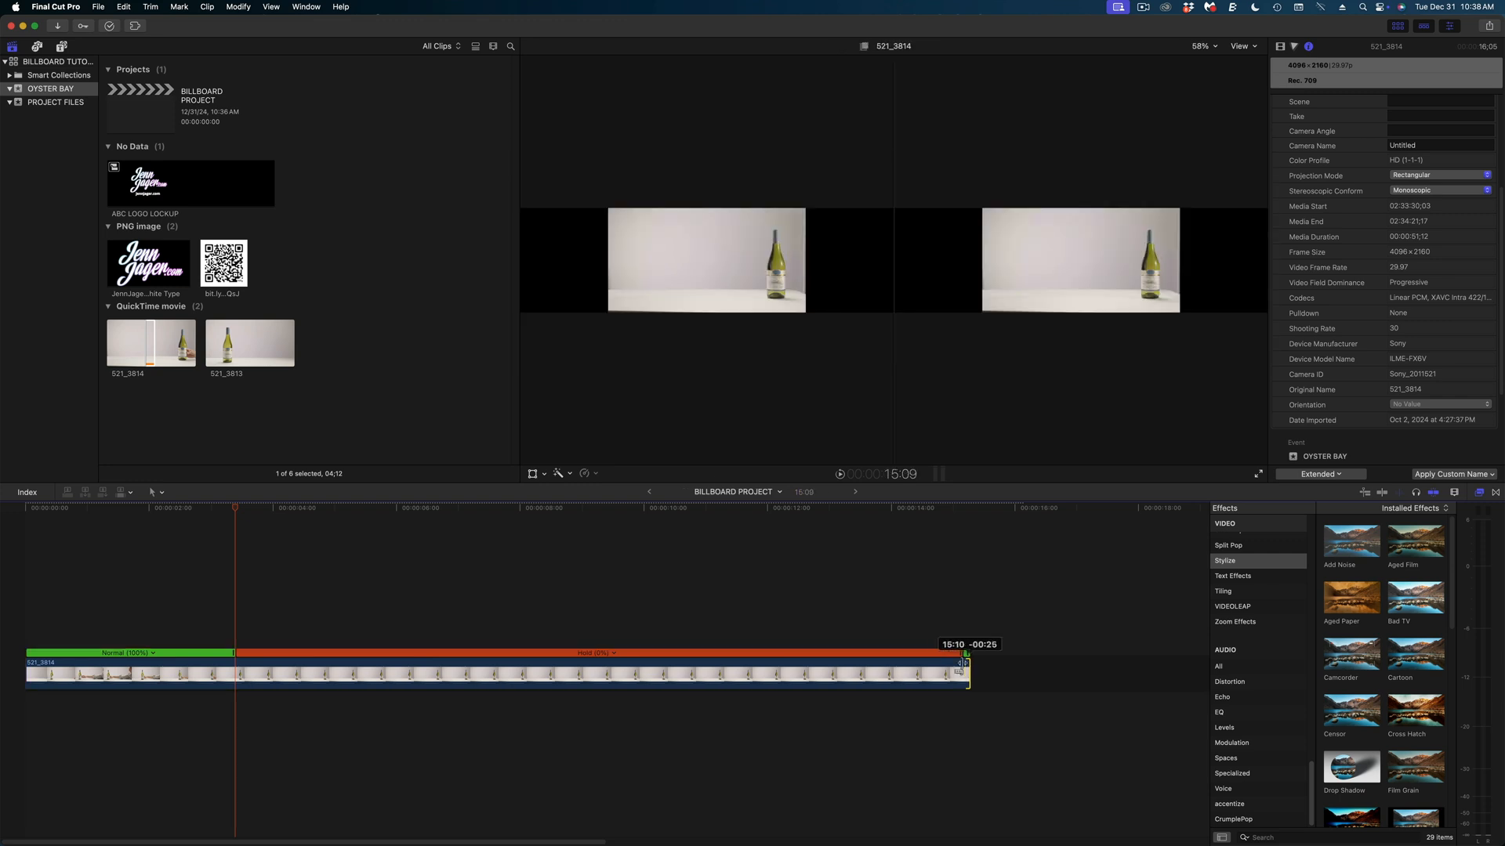
{"action": "left_click_drag", "start_coordinate": [965, 667], "coordinate": [949, 667]}
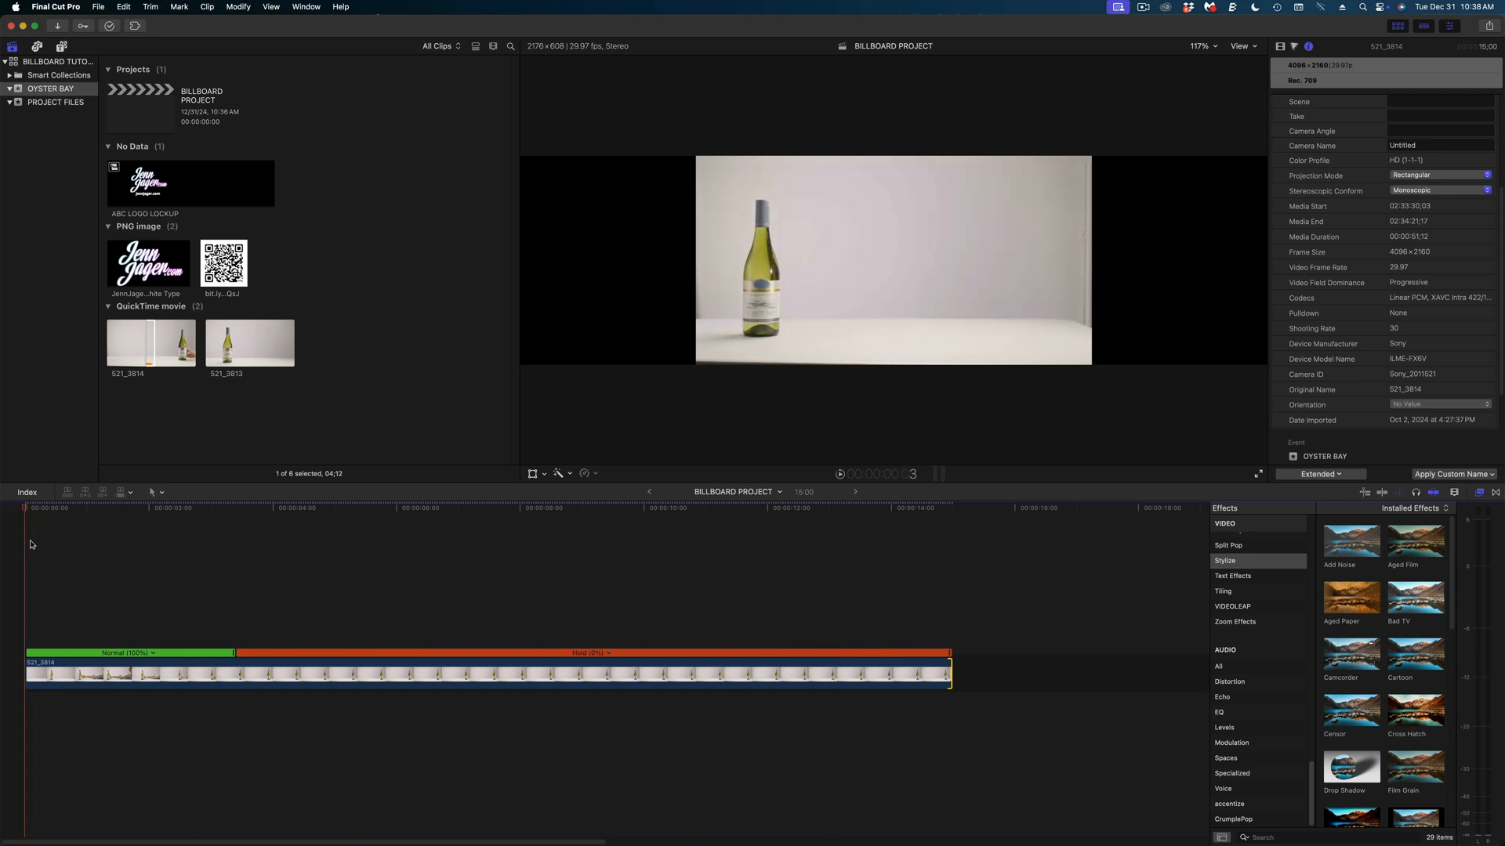
{"action": "left_click", "coordinate": [757, 671]}
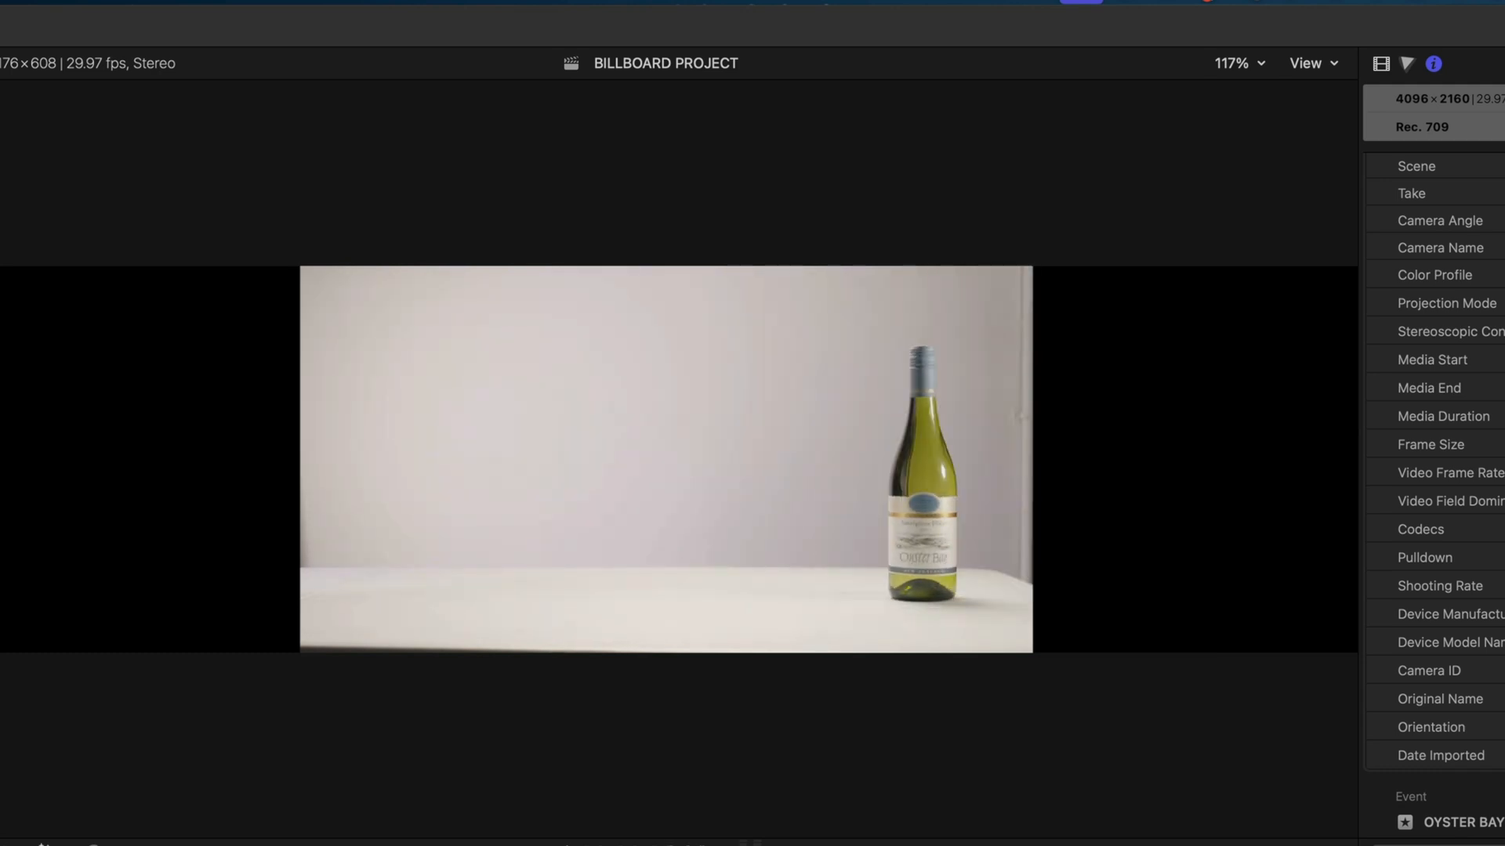
Add a Color Board exposure correction, zoom the viewer to 150%, and add a colour-masked second correction
{"action": "left_click", "coordinate": [1380, 63]}
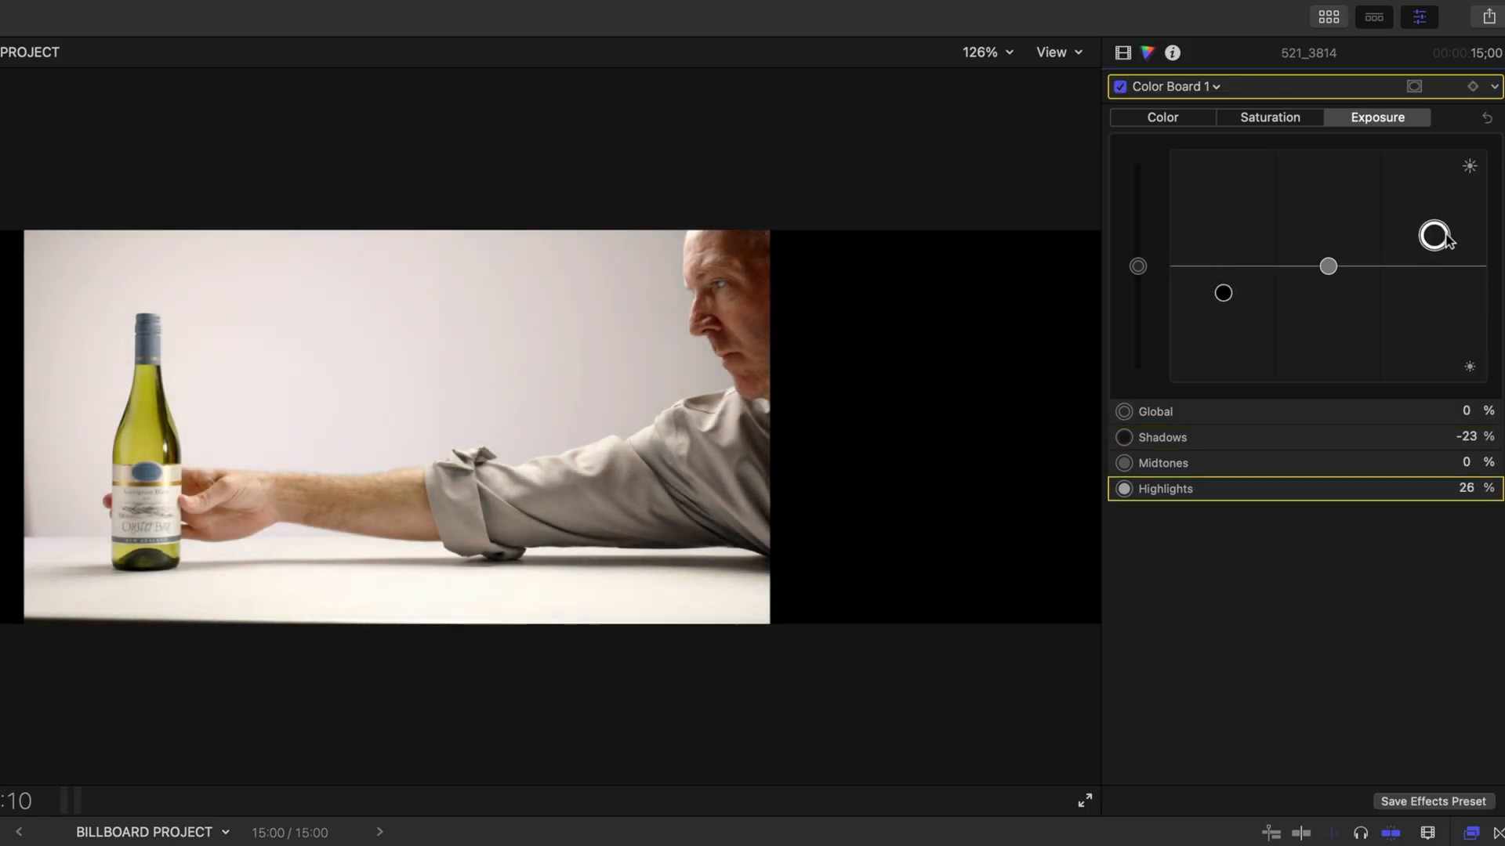
{"action": "left_click_drag", "start_coordinate": [1434, 236], "coordinate": [1434, 239]}
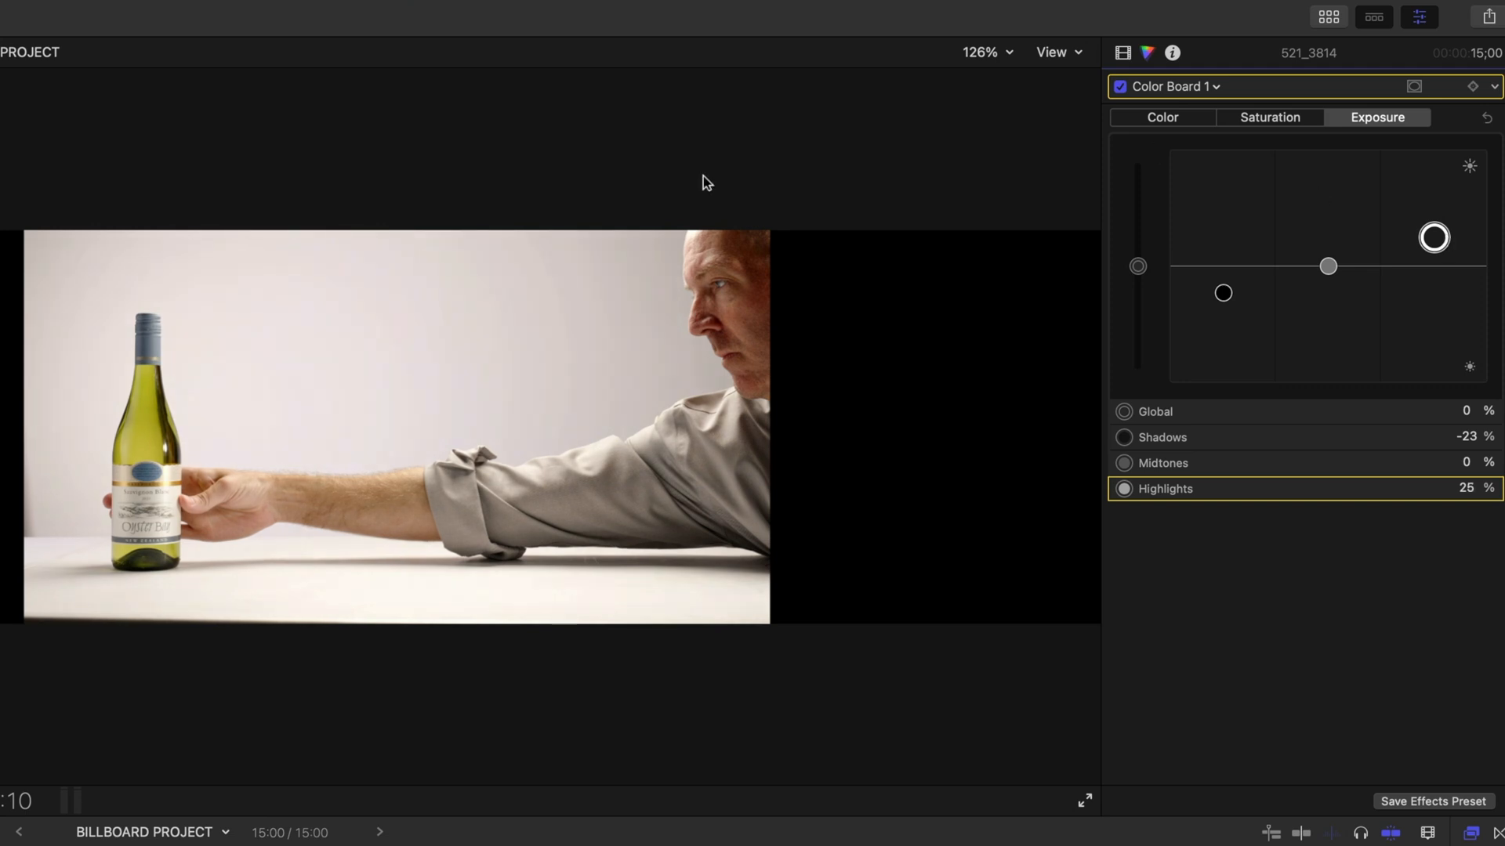
{"action": "mouse_move", "coordinate": [117, 359]}
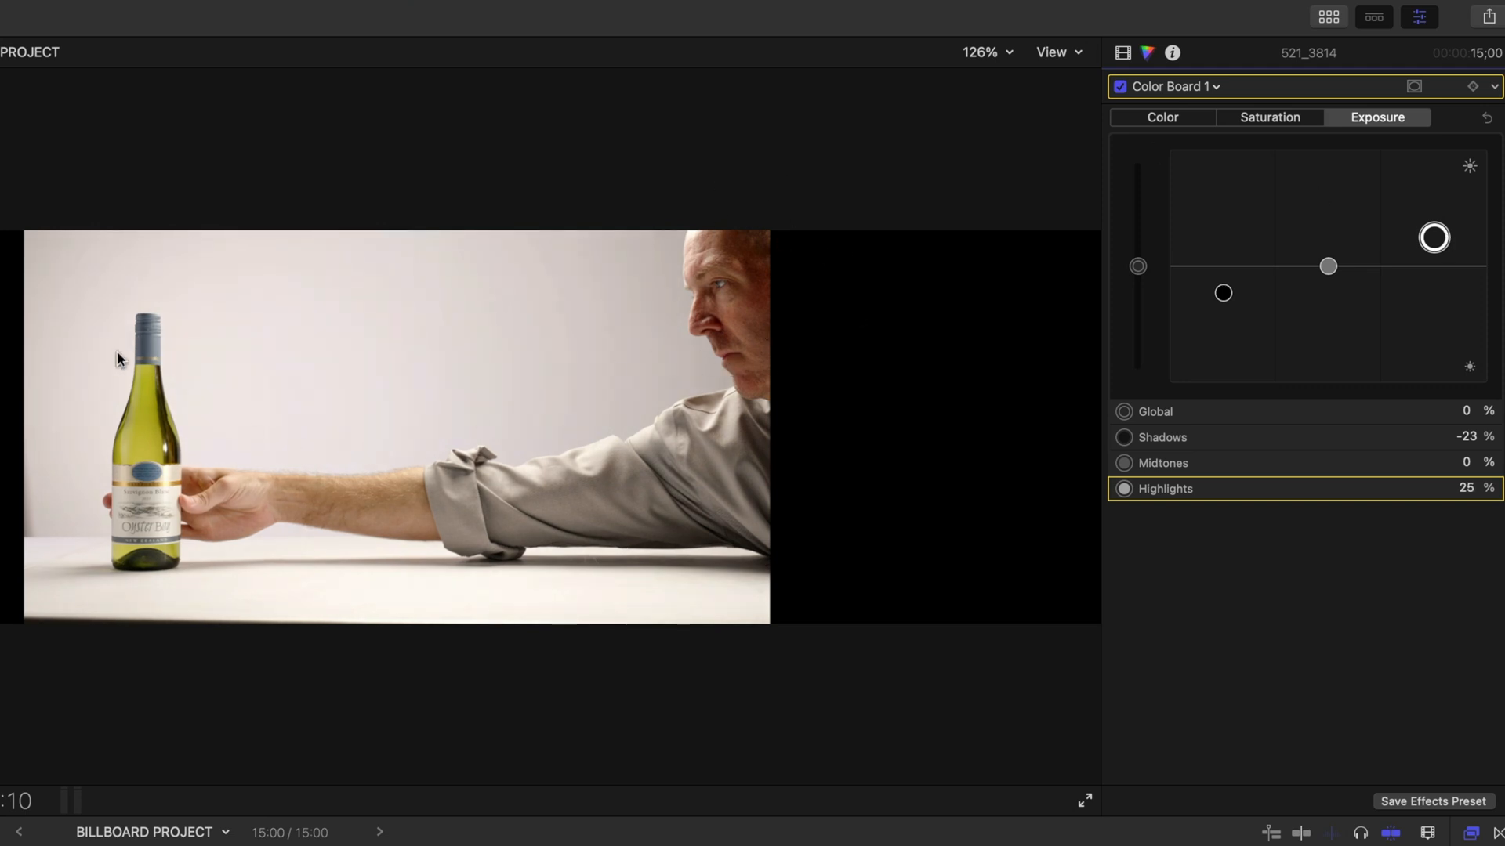
{"action": "left_click", "coordinate": [984, 52]}
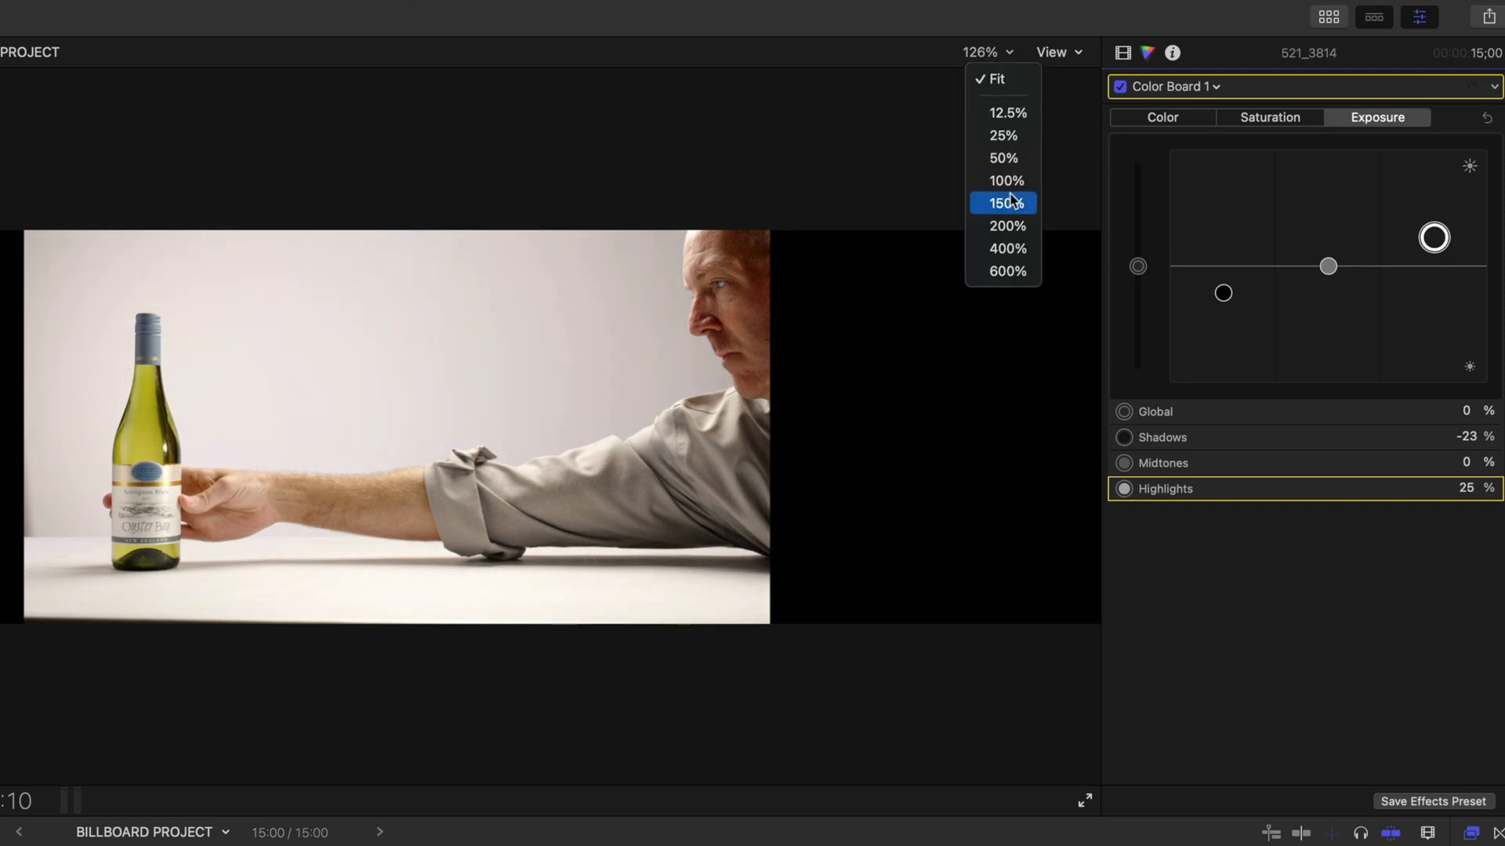
{"action": "left_click", "coordinate": [1005, 202]}
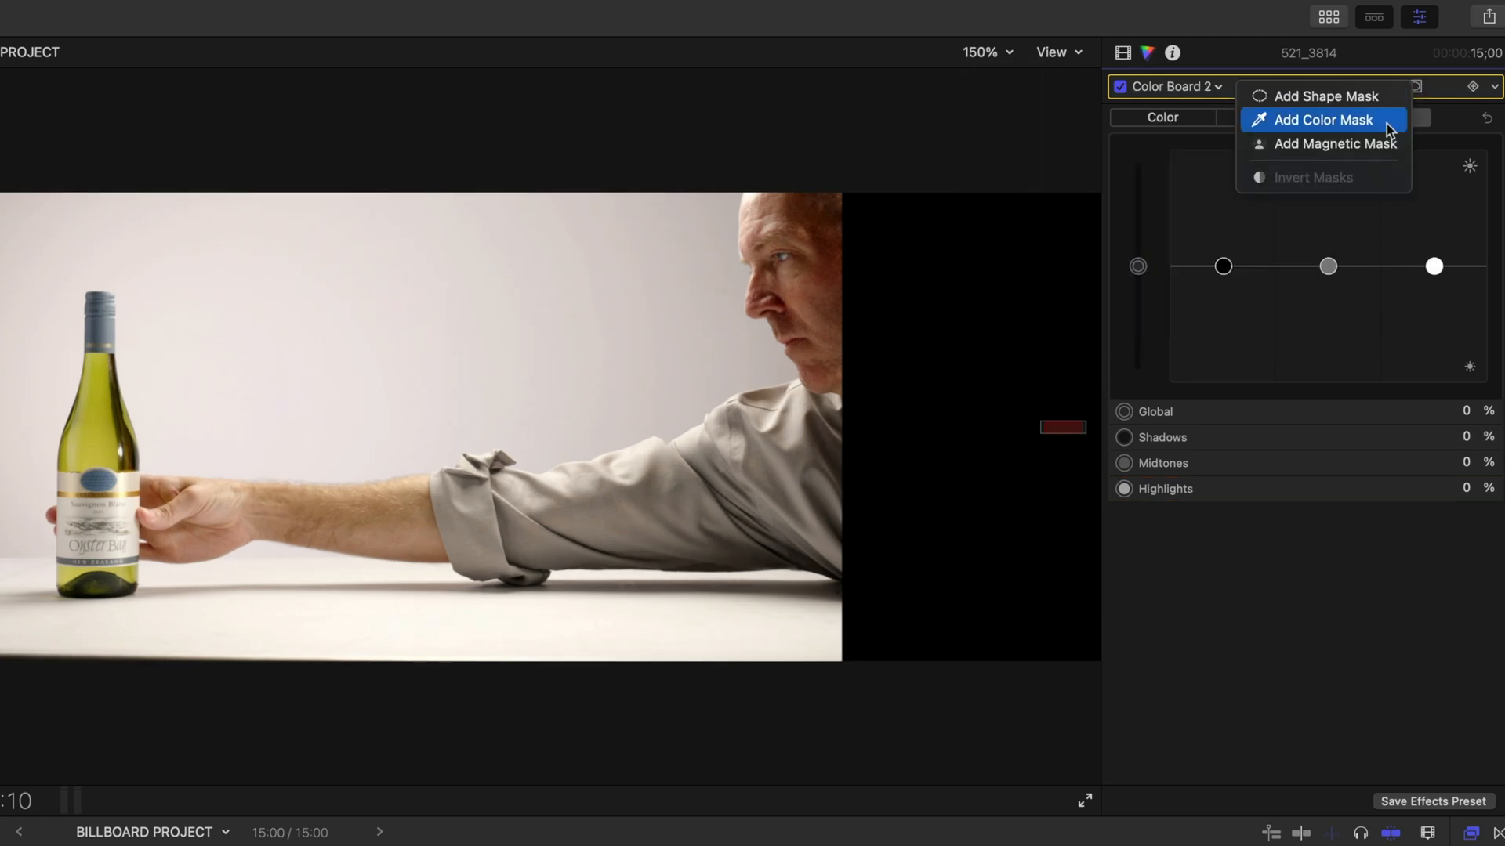
{"action": "left_click", "coordinate": [1327, 119]}
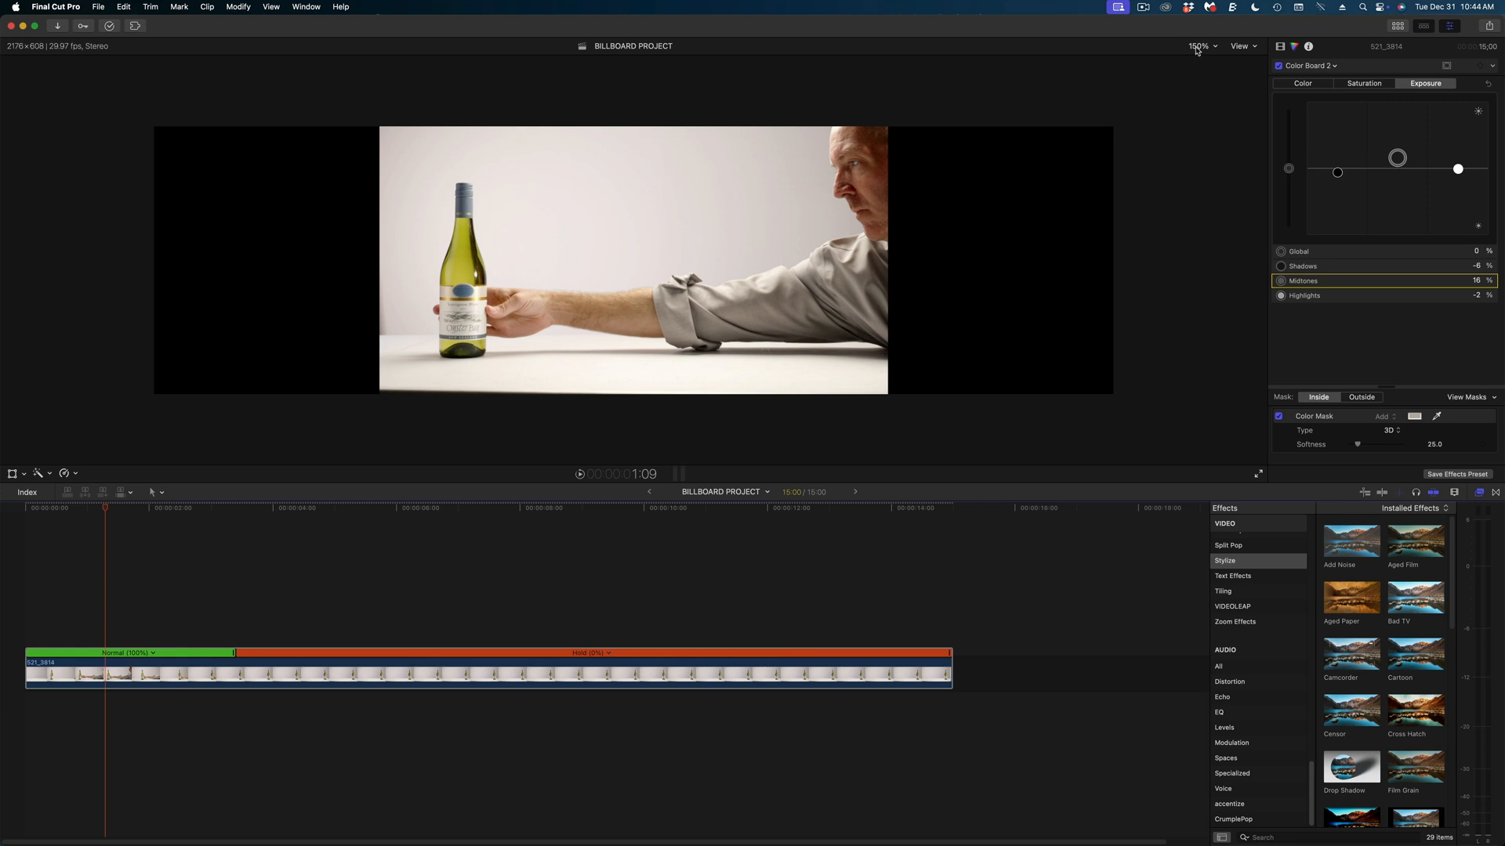
Zoom the viewer to 600% and paint a Magnetic Mask over the hand, arm and bottle
{"action": "left_click", "coordinate": [1200, 46]}
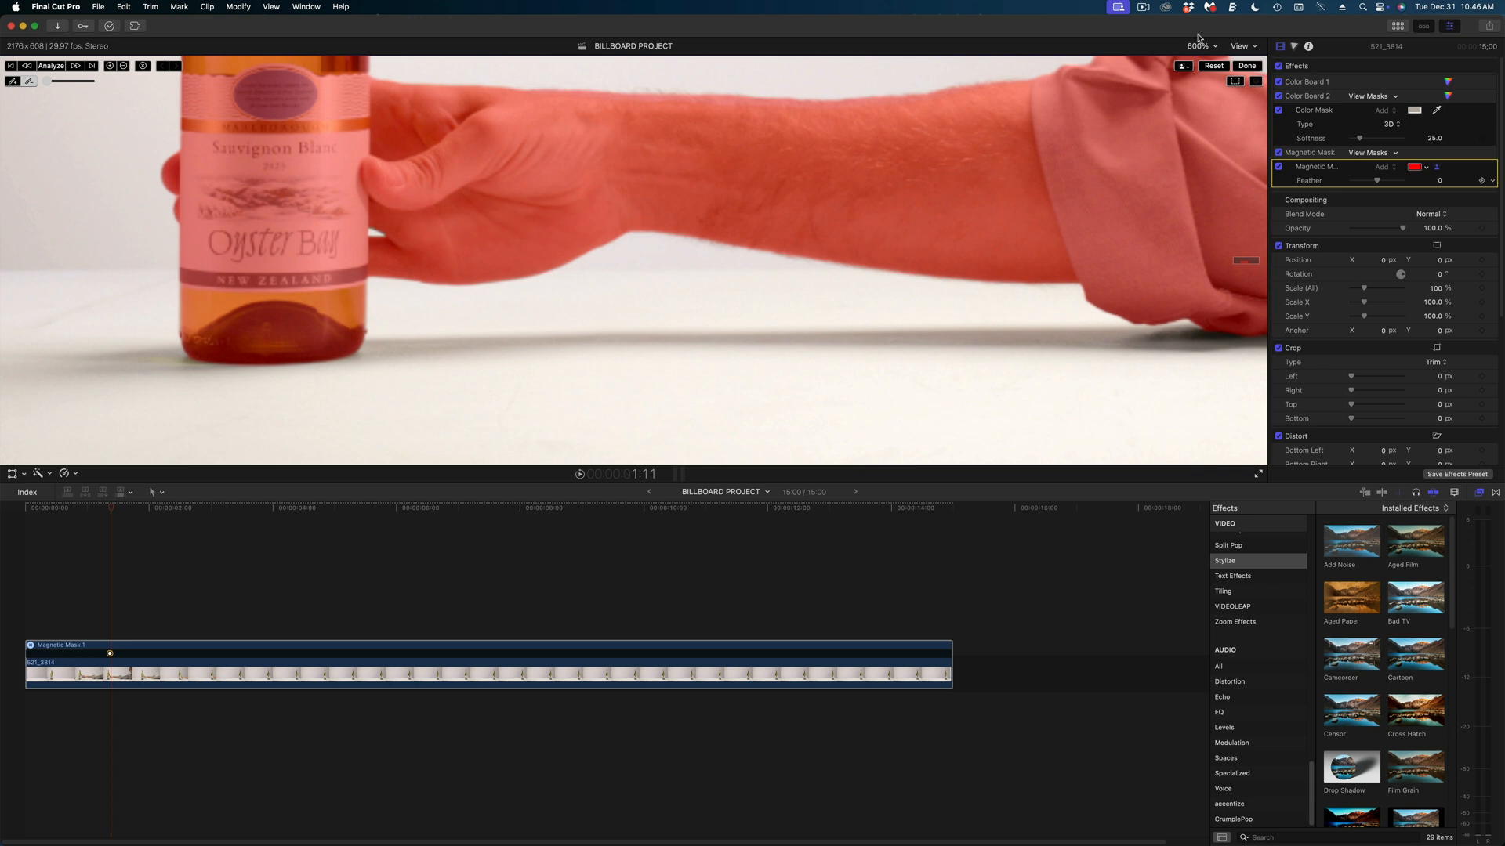
{"action": "left_click", "coordinate": [49, 65]}
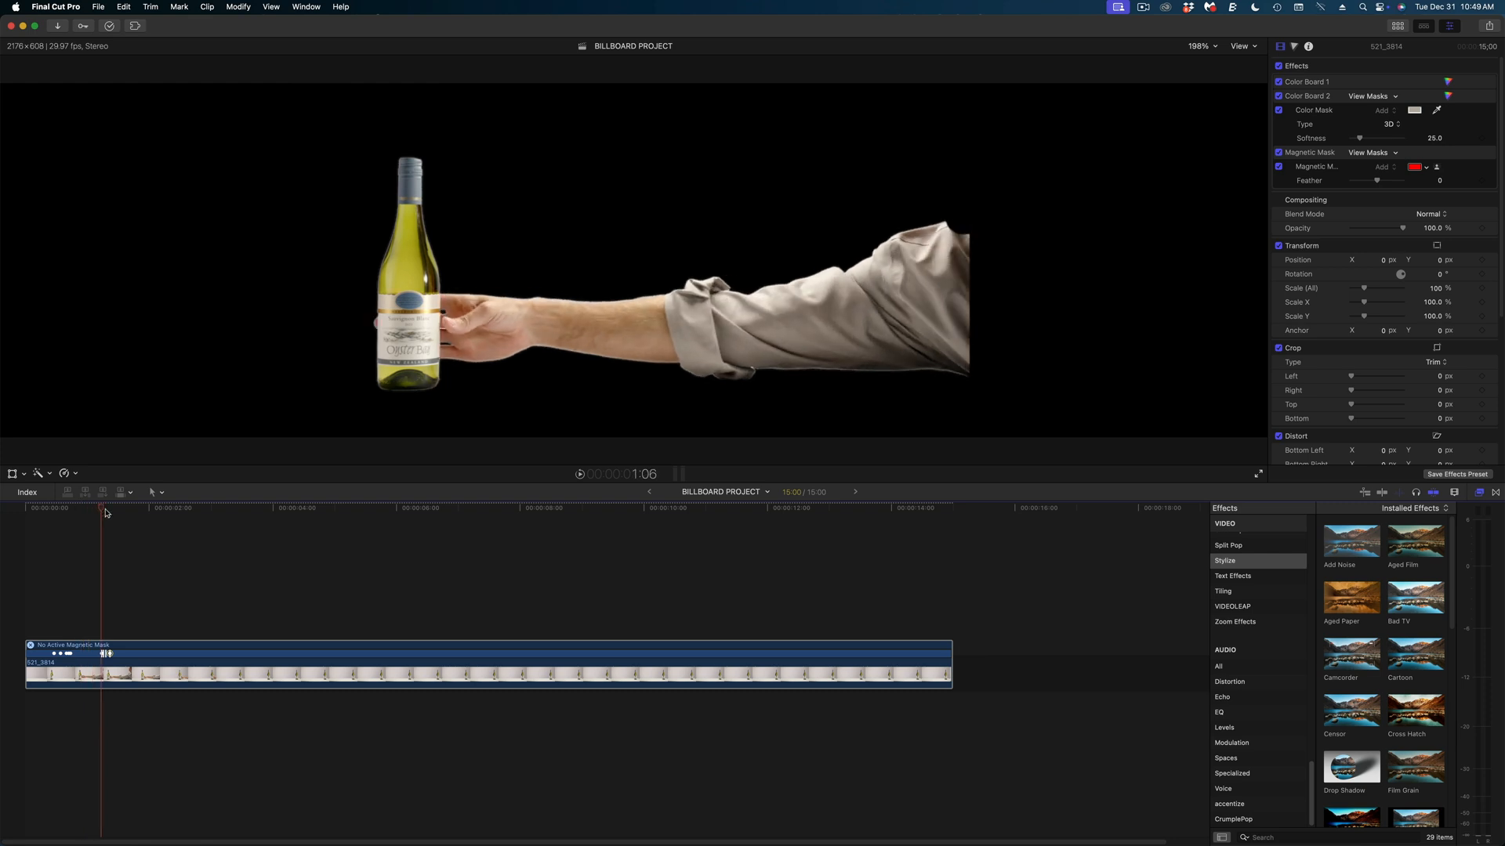
Return the playhead near the start to check the tracked, isolated arm and bottle
{"action": "left_click", "coordinate": [907, 508]}
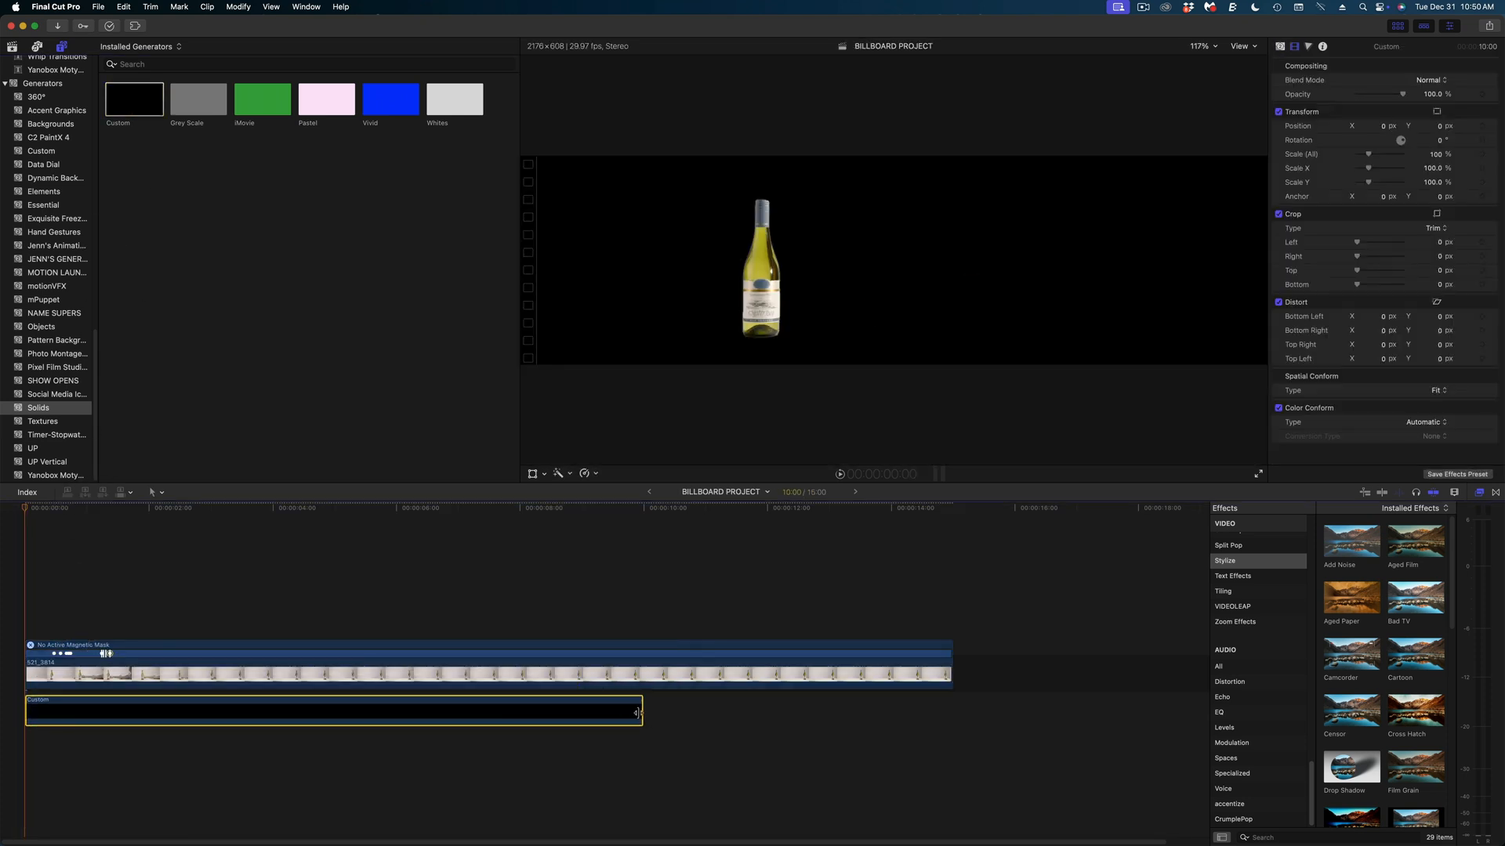
Stretch the Custom solid background to match the bottle clip's full length
{"action": "left_click_drag", "start_coordinate": [638, 713], "coordinate": [950, 715]}
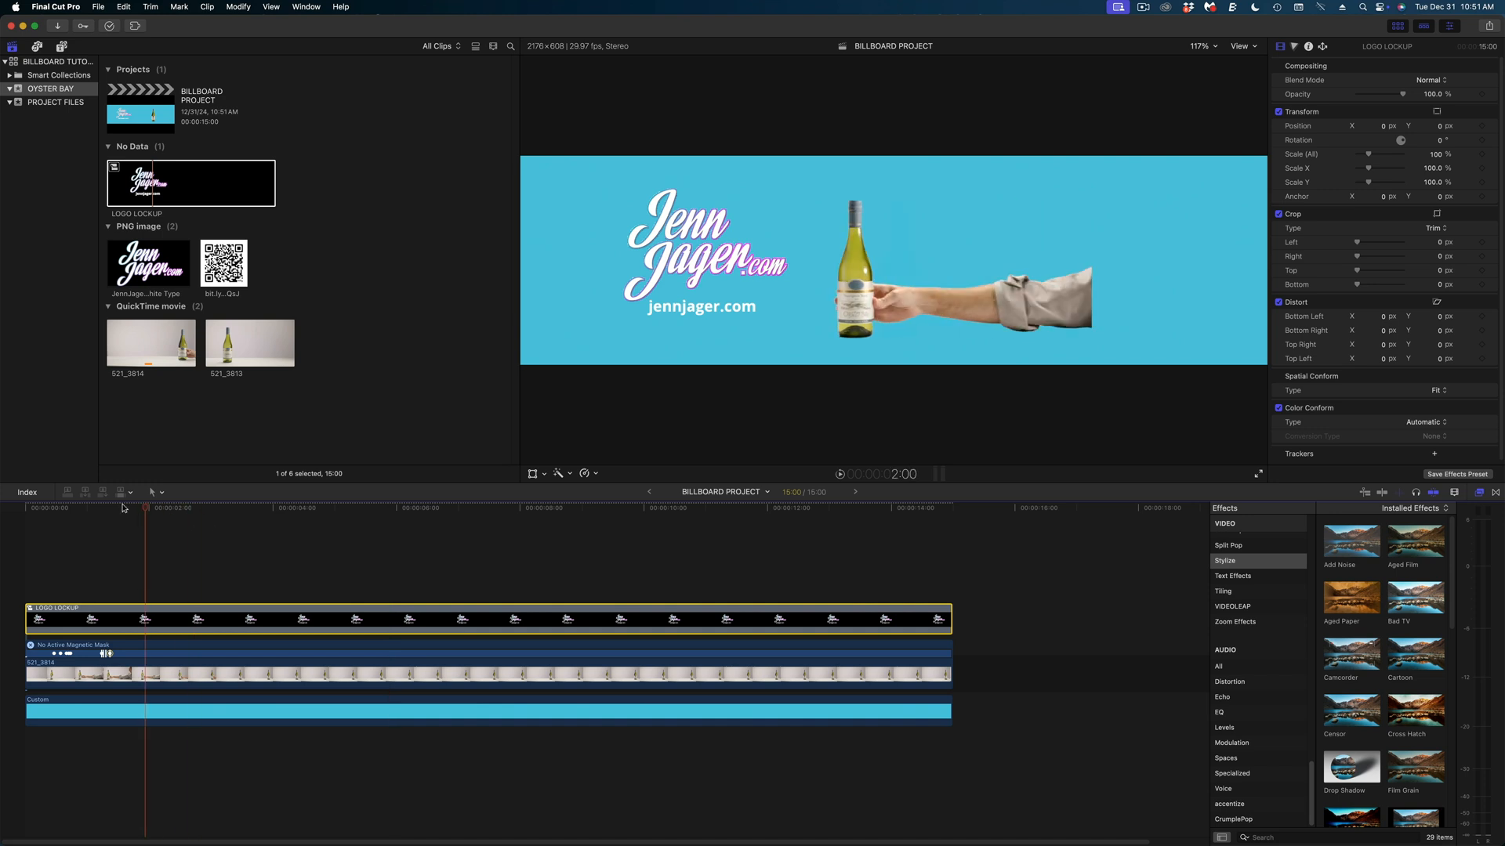
Scale the QR code to 35% and move it between the logo and bottle
{"action": "left_click", "coordinate": [543, 508]}
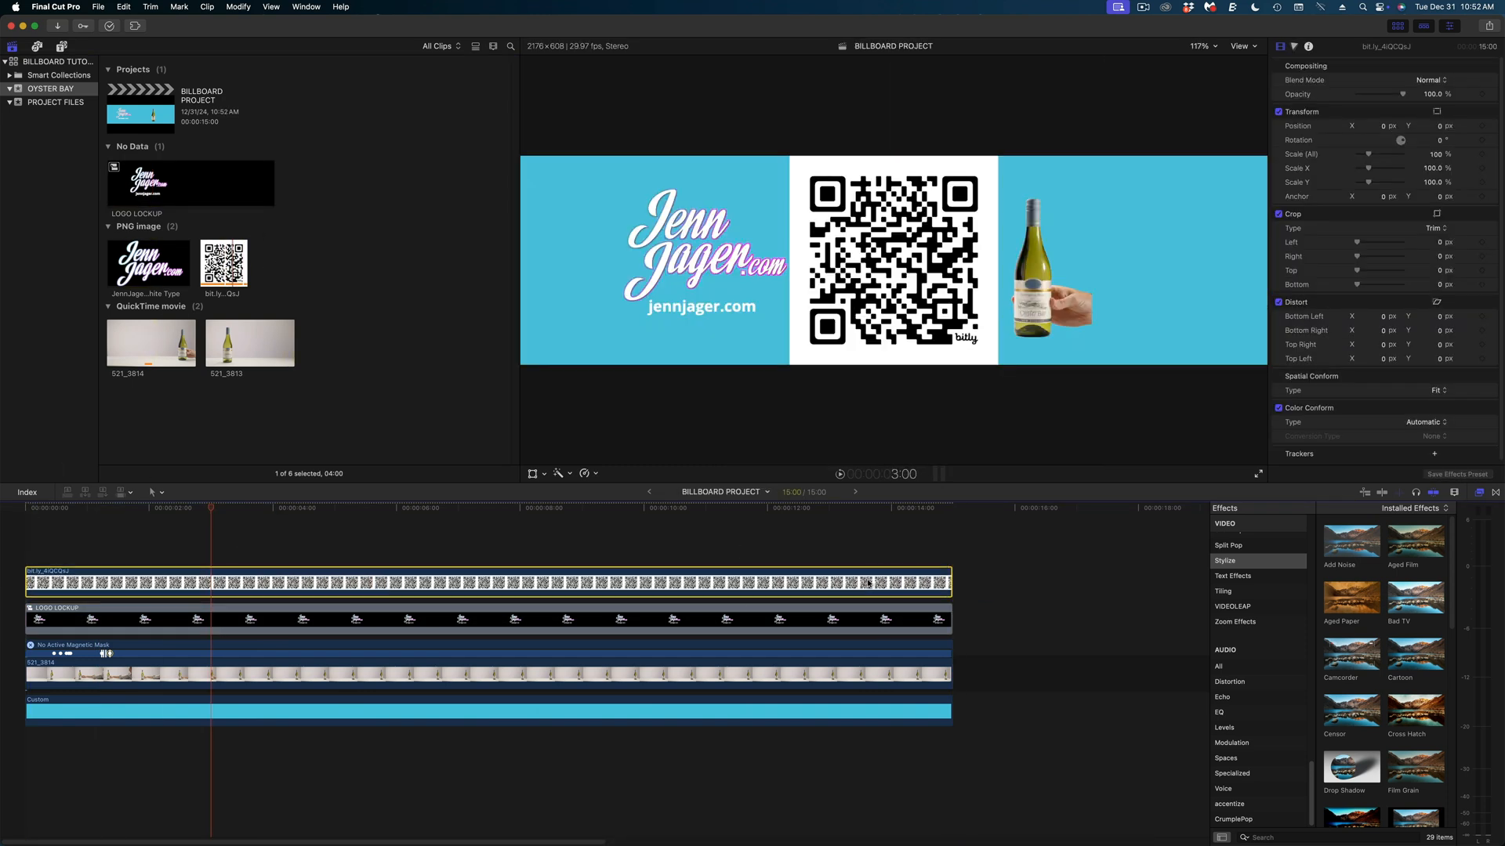
{"action": "type", "text": "35"}
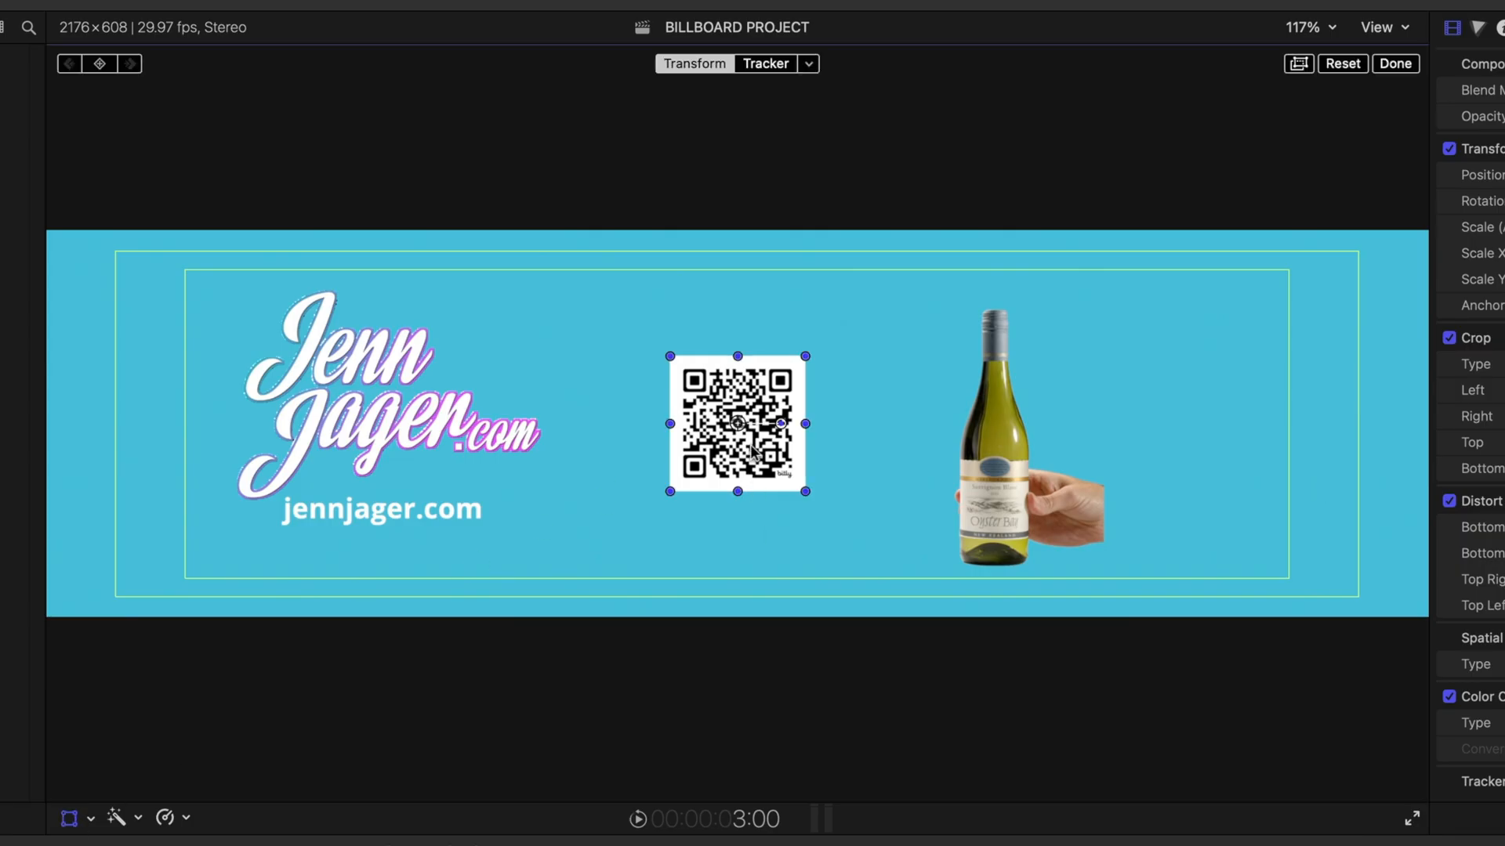
{"action": "left_click_drag", "start_coordinate": [737, 423], "coordinate": [183, 527]}
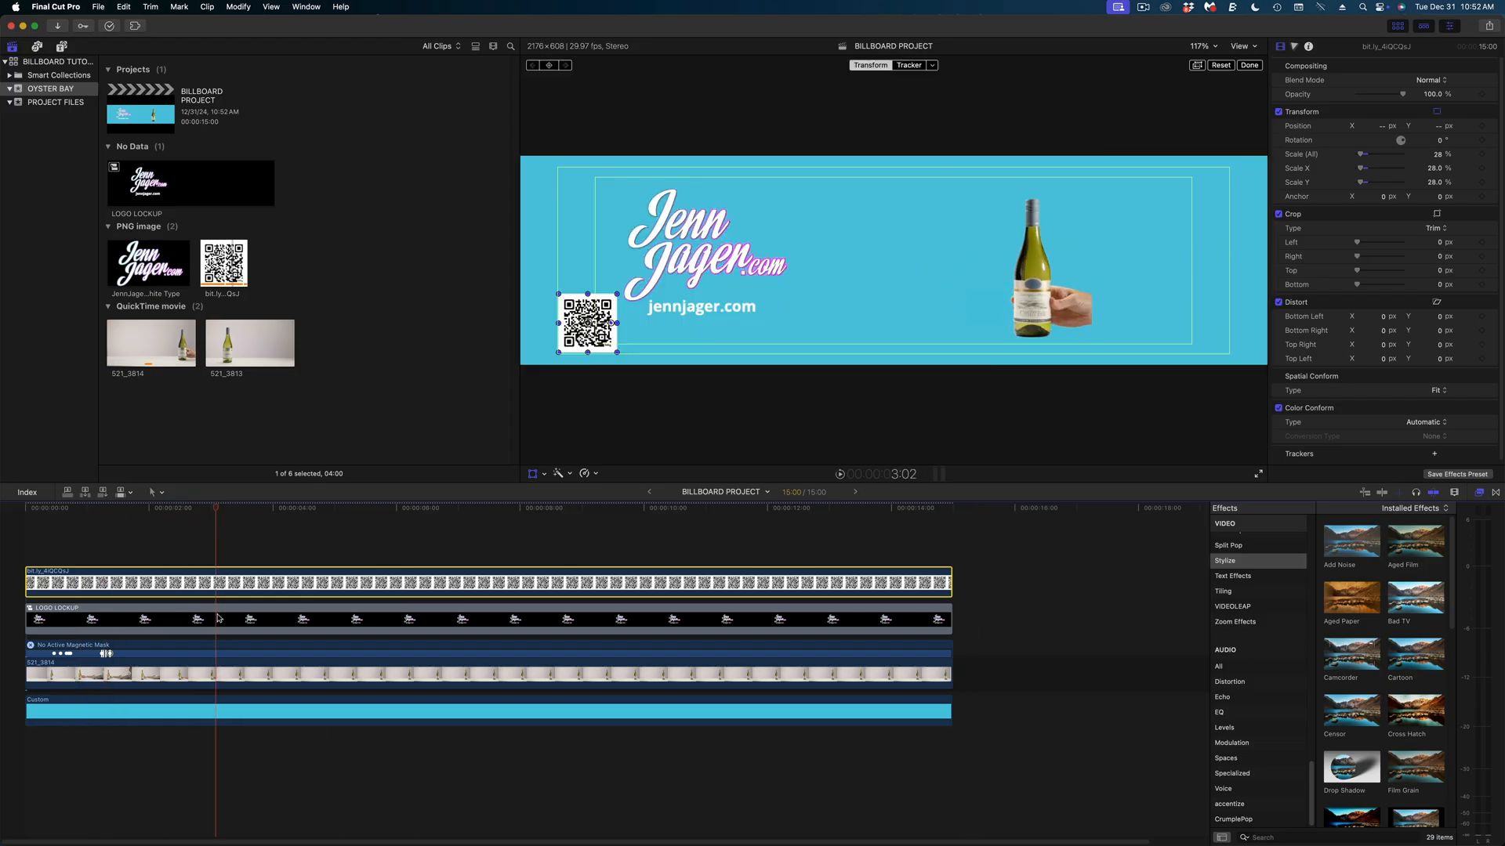
Add a Basic Title reading "YOU CAN'T PICK YOUR FAMILY," beside the bottle
{"action": "left_click", "coordinate": [22, 508]}
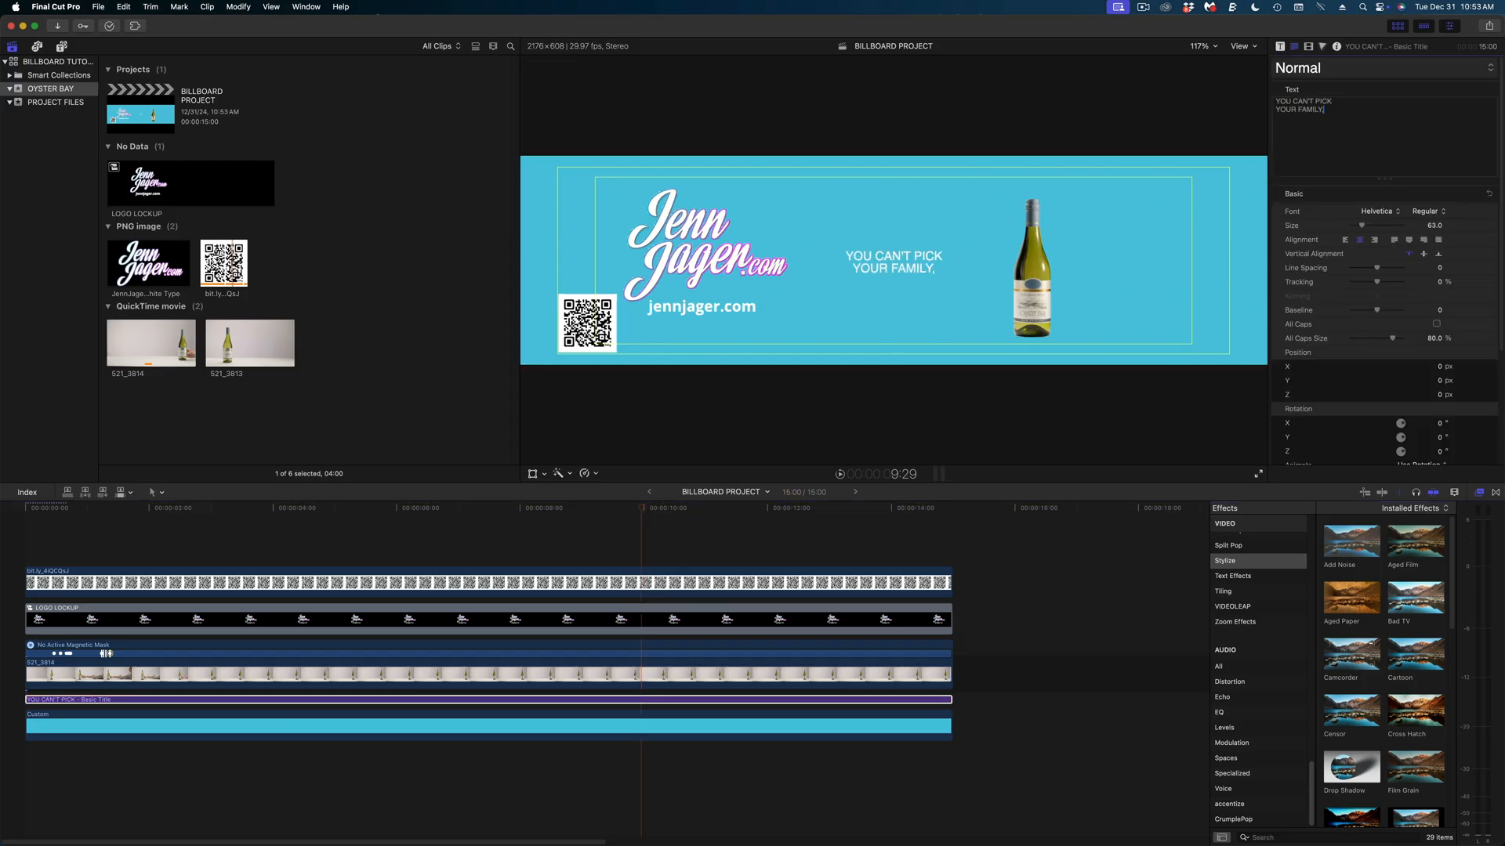
Select clip 521_3814 and enlarge it to 137% in the Video inspector
{"action": "left_click", "coordinate": [1242, 46]}
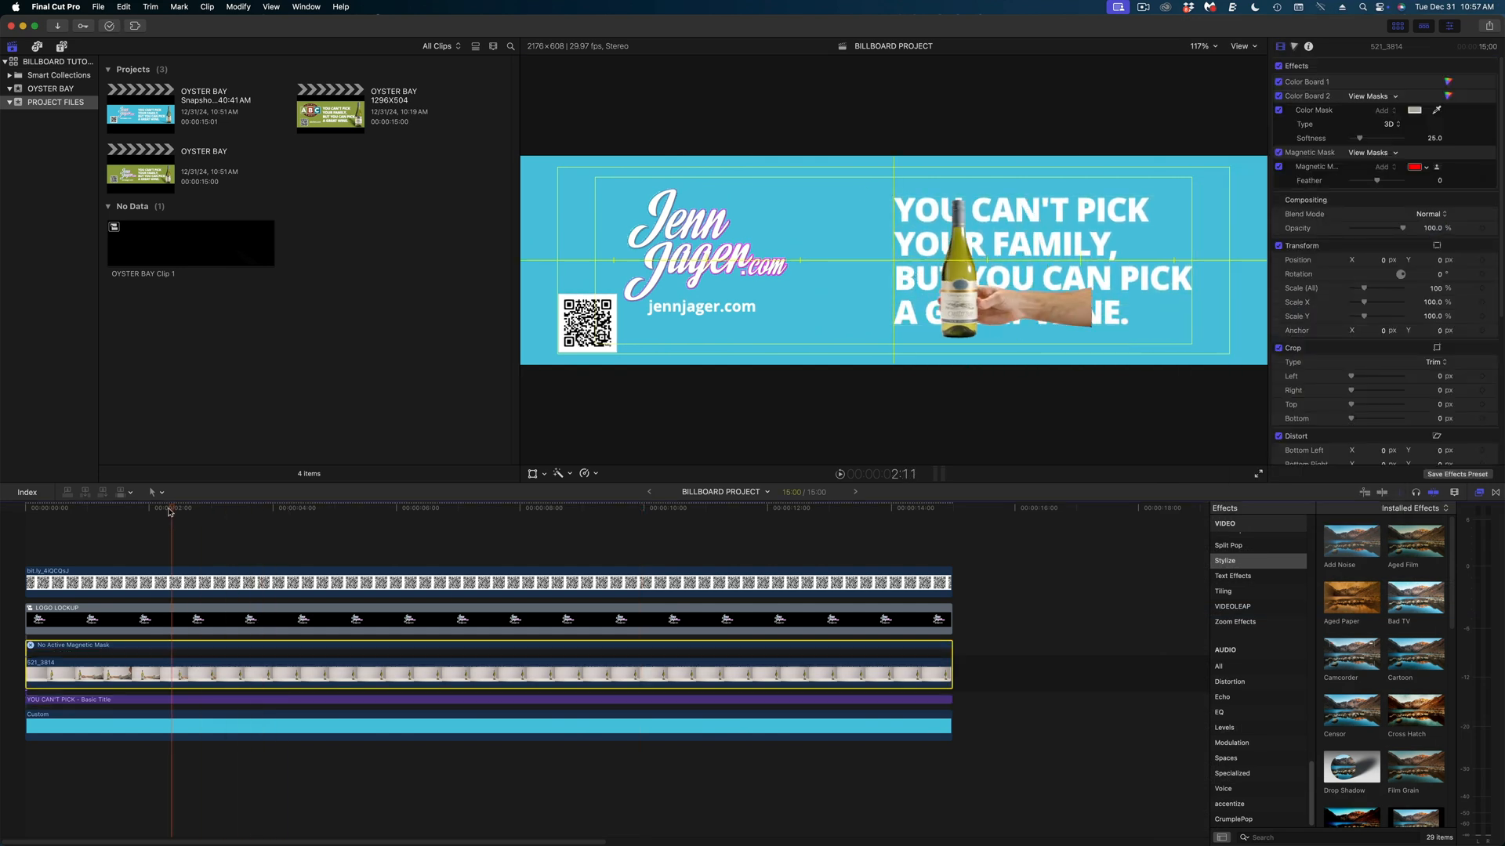
{"action": "left_click", "coordinate": [1258, 474]}
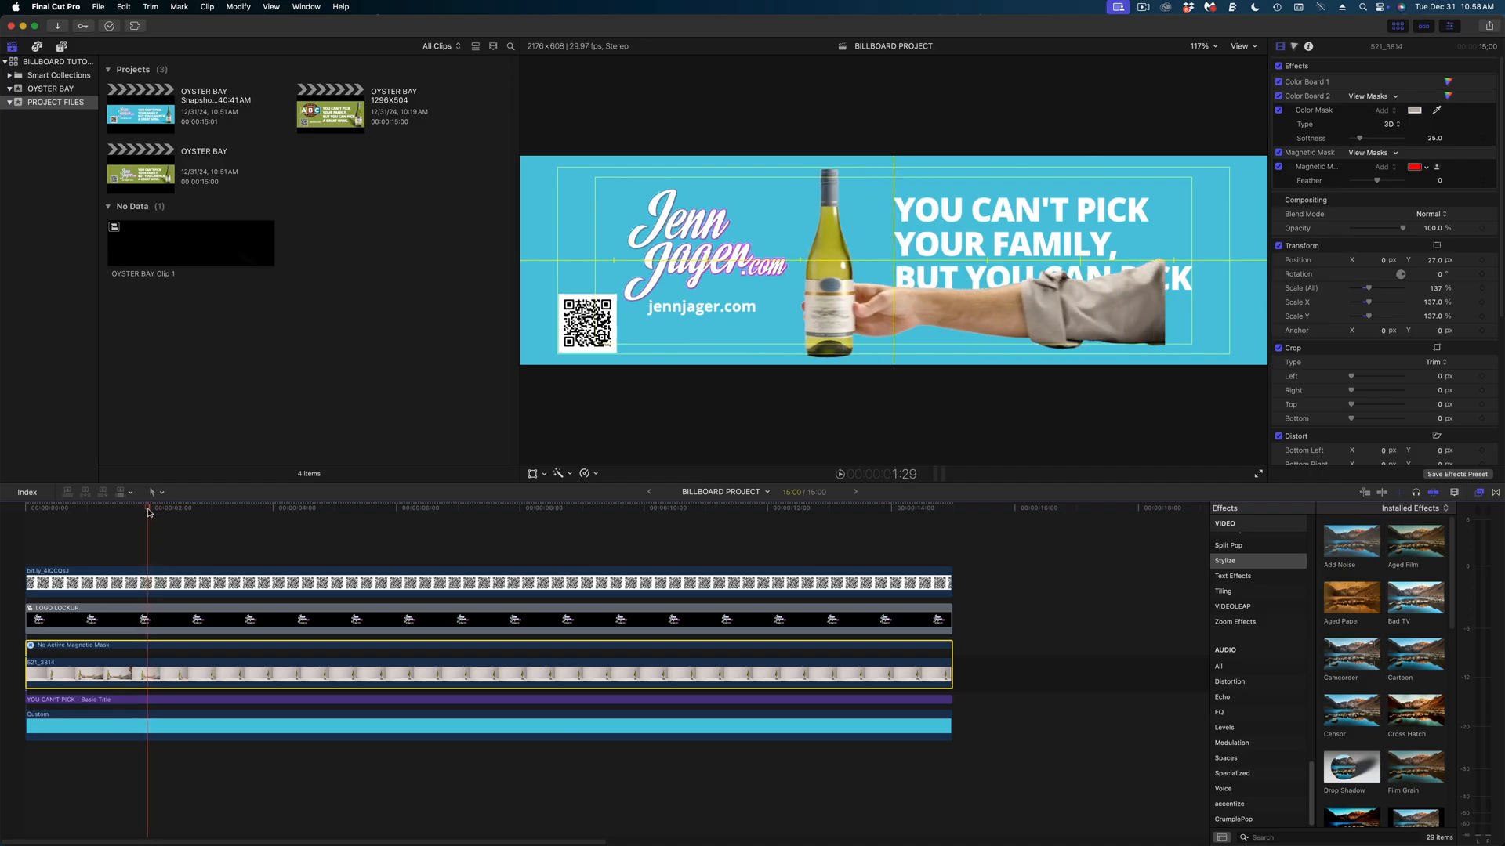
Shift the LOGO LOCKUP to Position X 38 using the Transform controls
{"action": "left_click", "coordinate": [93, 507]}
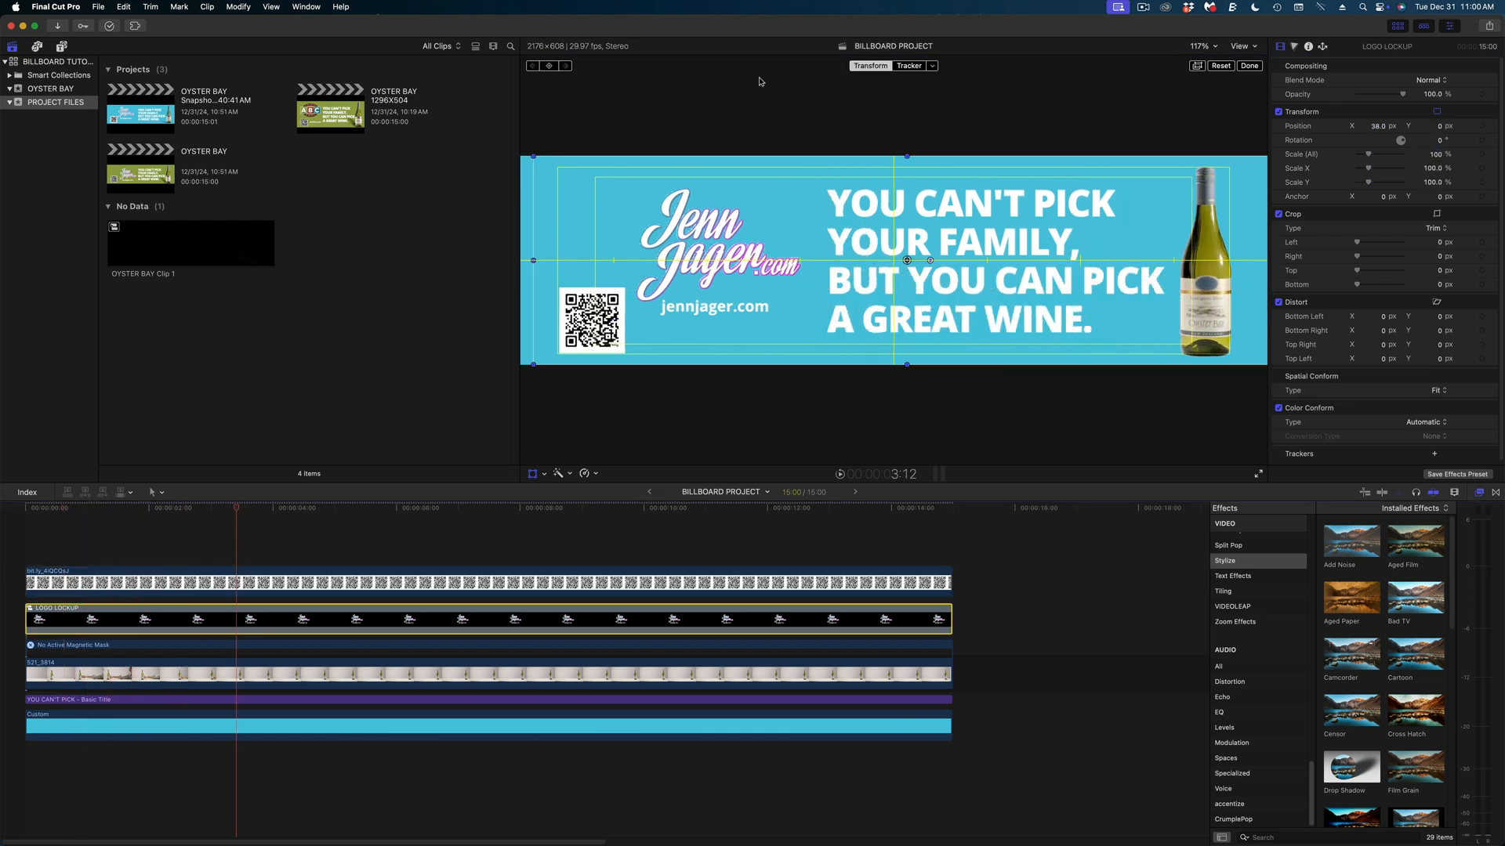
{"action": "left_click", "coordinate": [1247, 65]}
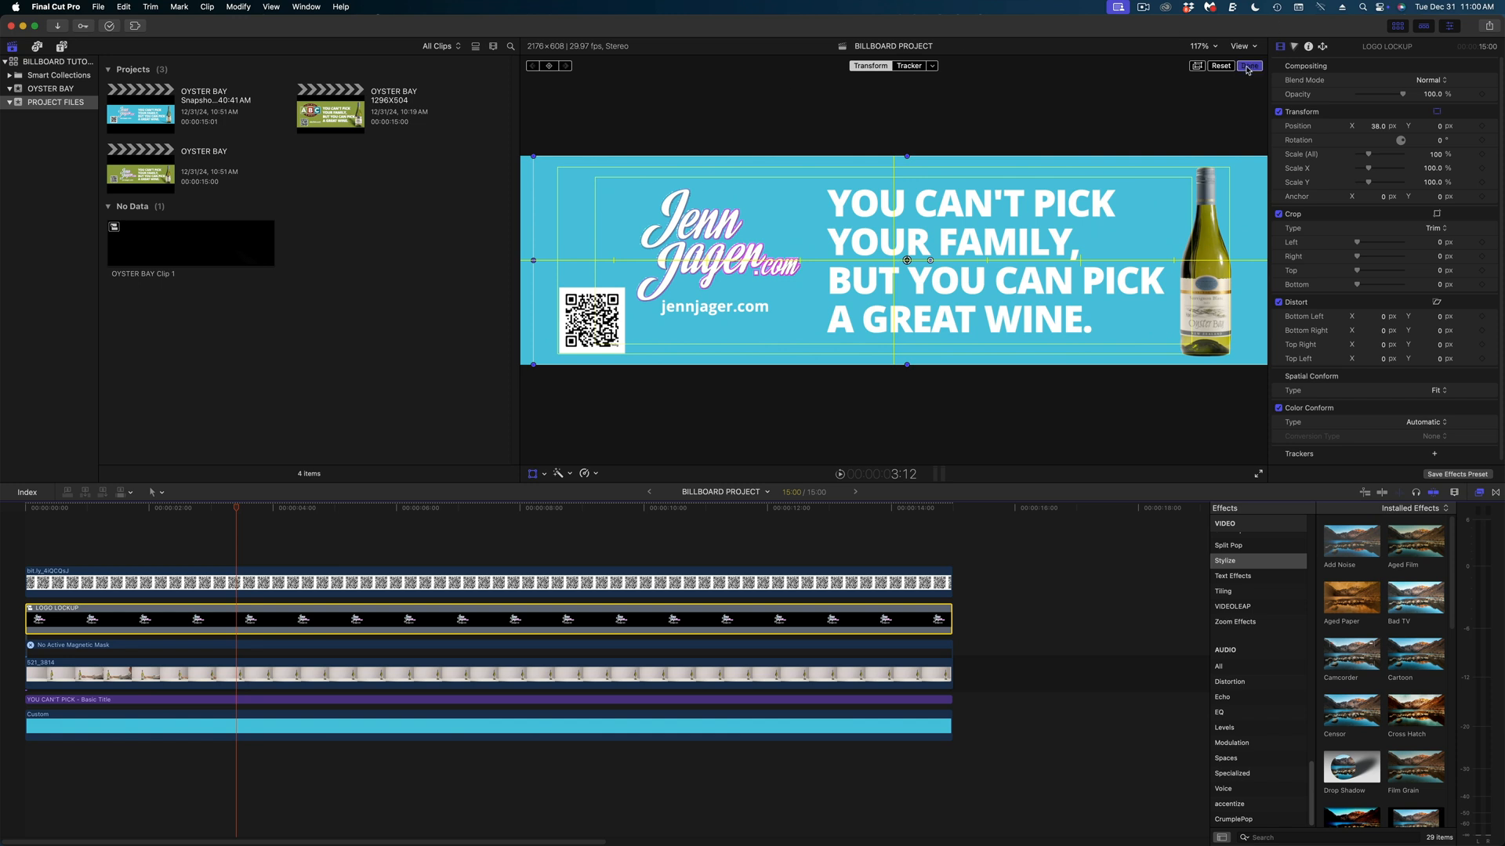
Select the tagline title clip in the timeline
{"action": "left_click", "coordinate": [1248, 65]}
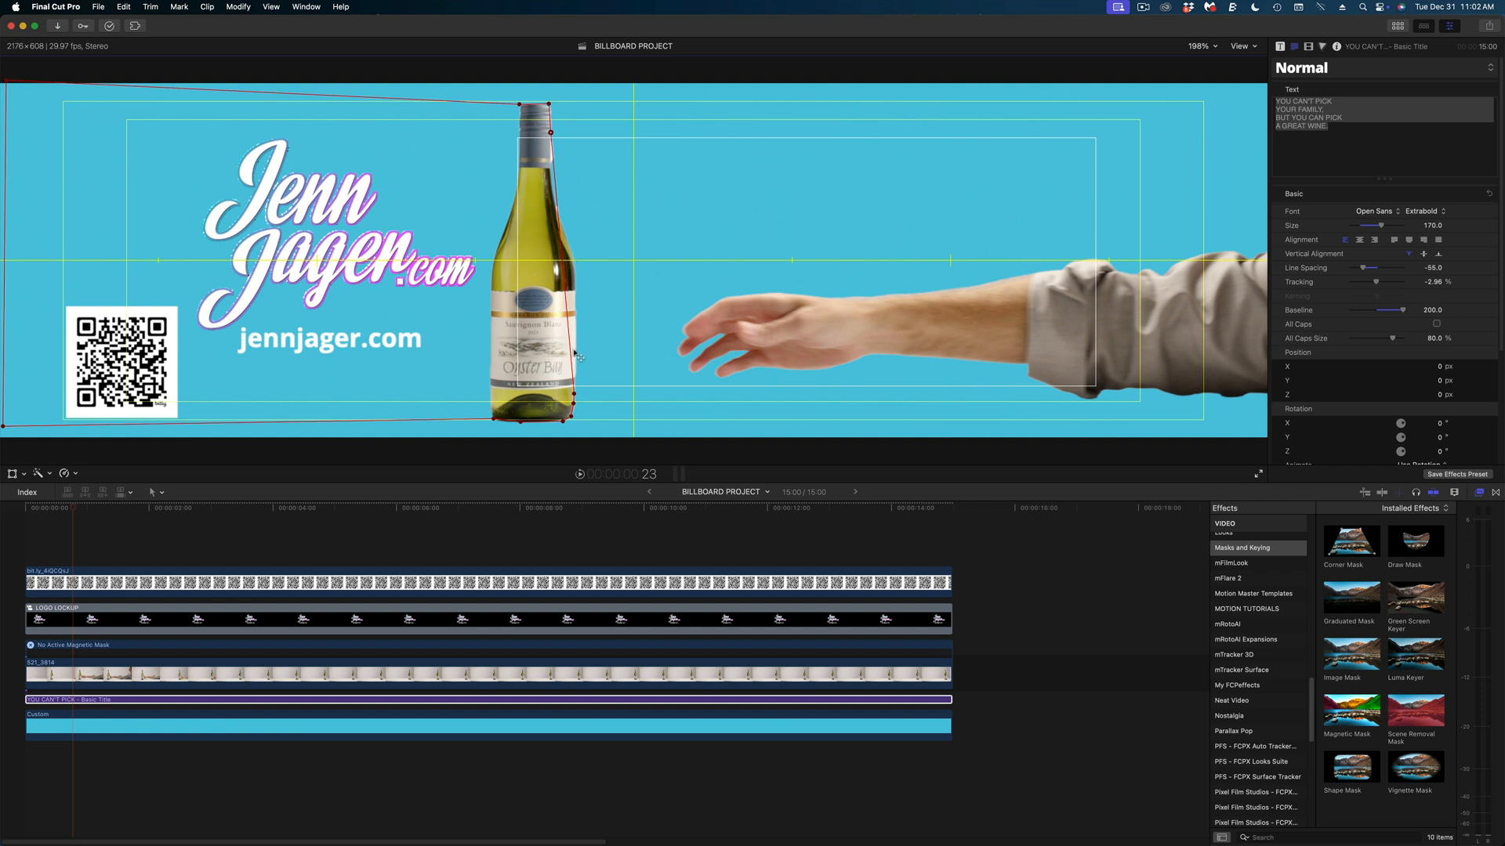
{"action": "mouse_move", "coordinate": [1159, 244]}
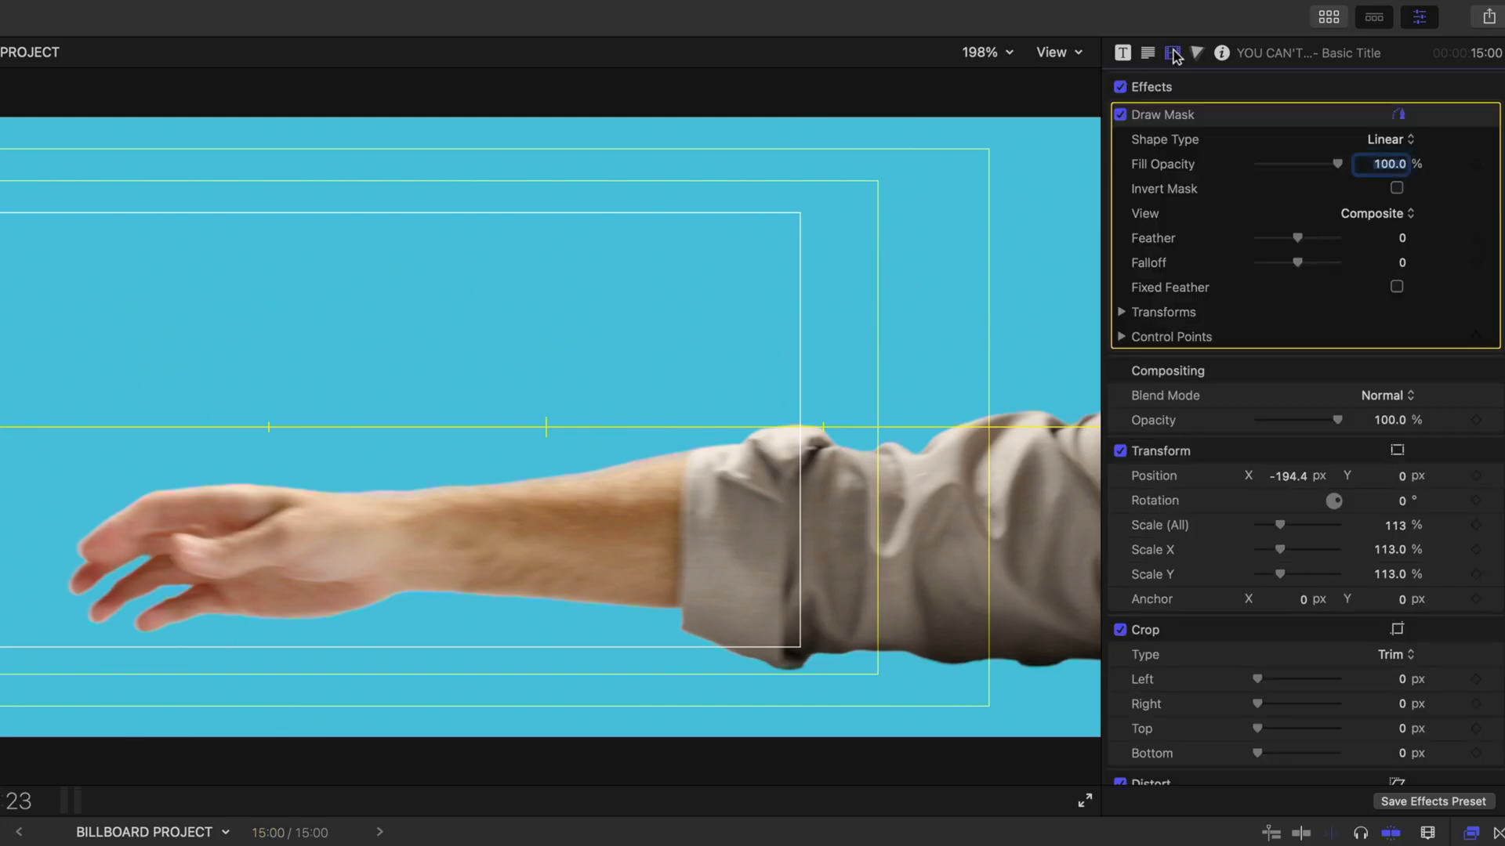
Make the tagline's draw mask a Bezier shape and reveal its Position transform
{"action": "left_click", "coordinate": [1120, 337]}
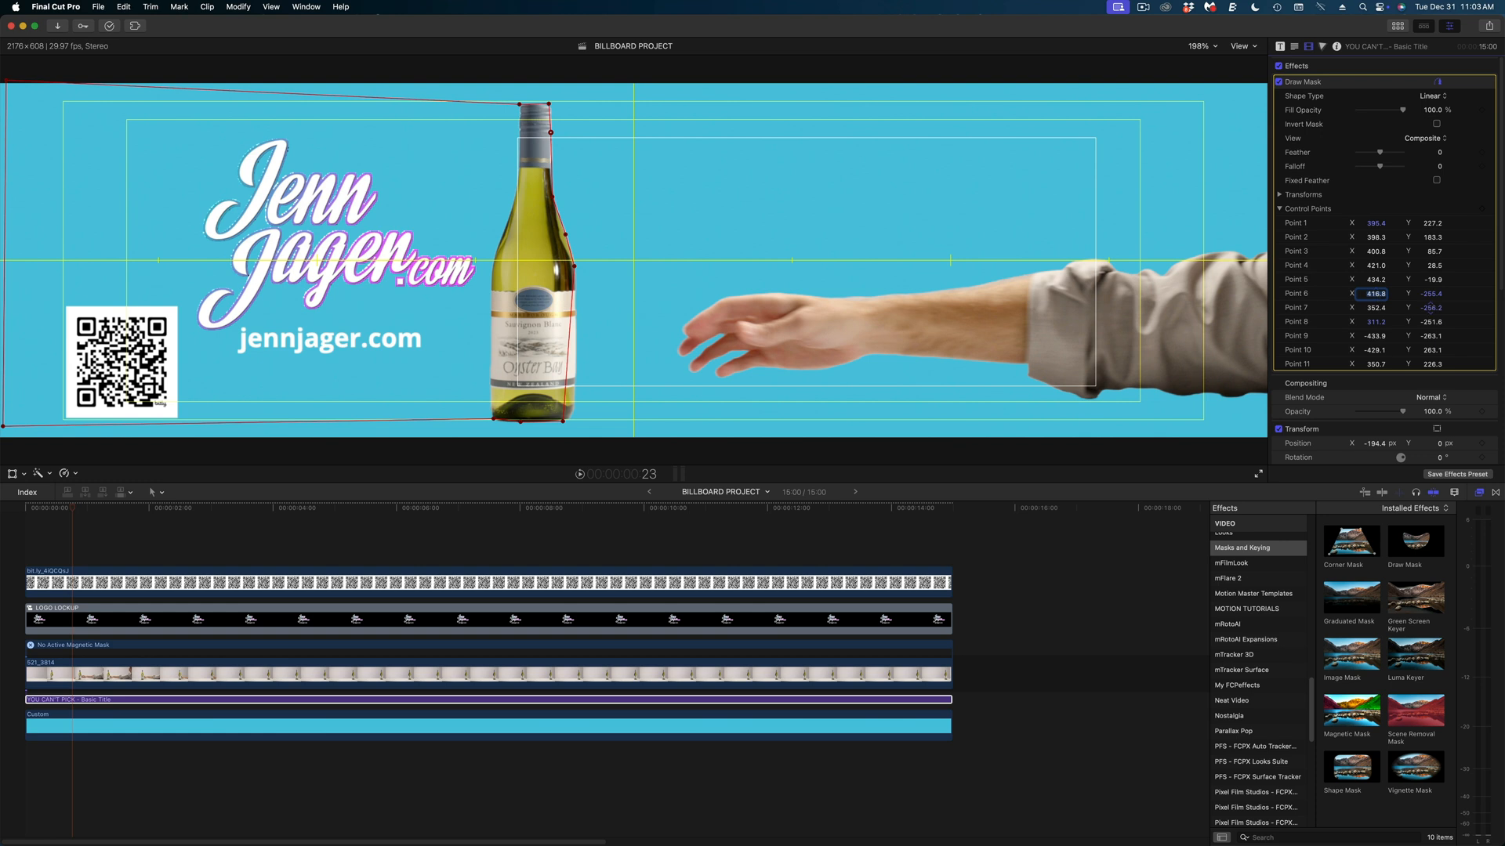
{"action": "left_click", "coordinate": [1431, 95]}
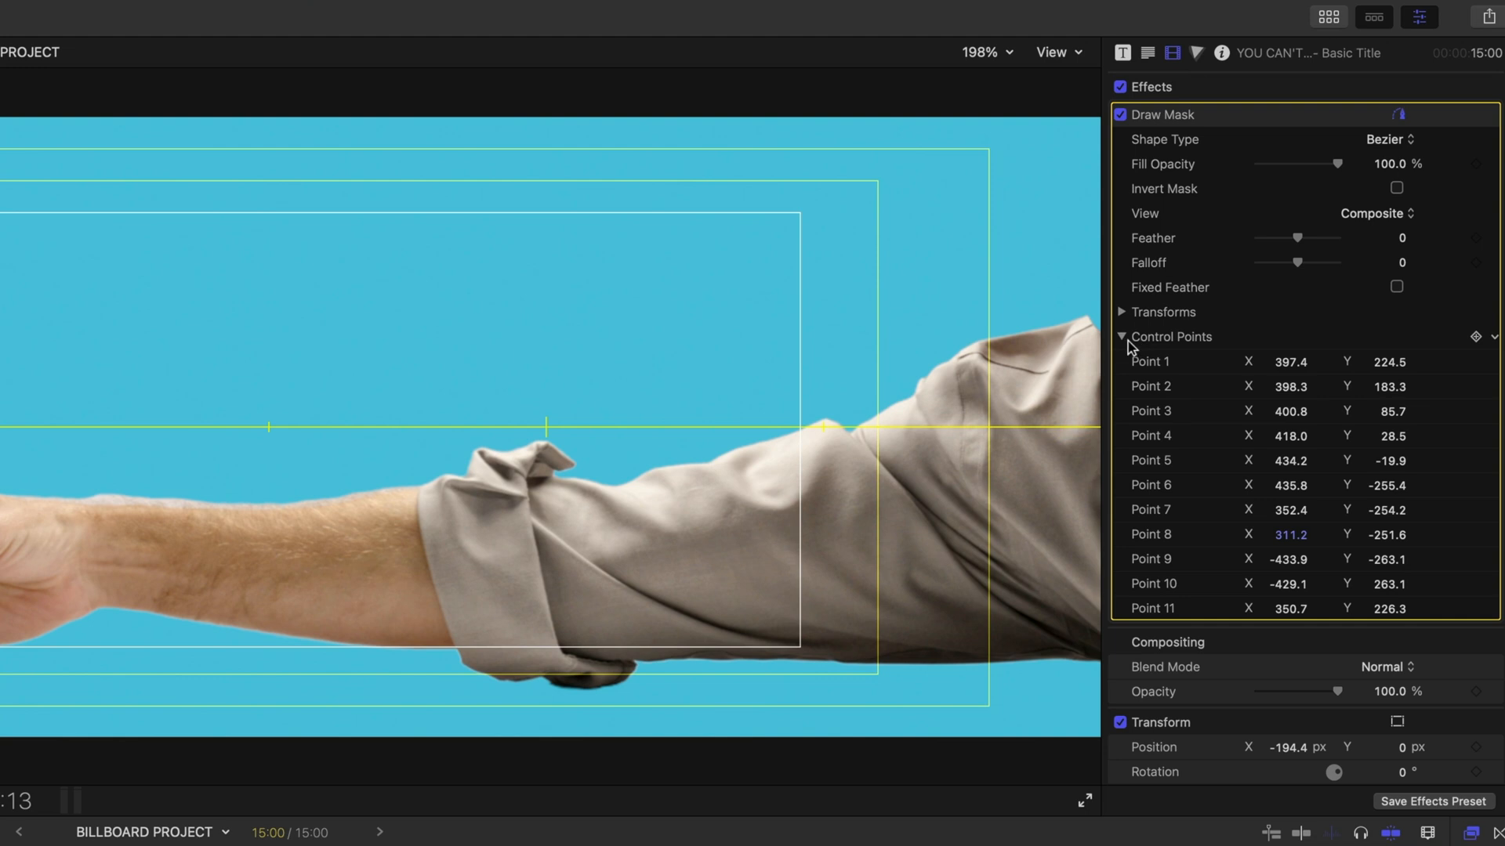
{"action": "left_click", "coordinate": [1121, 337]}
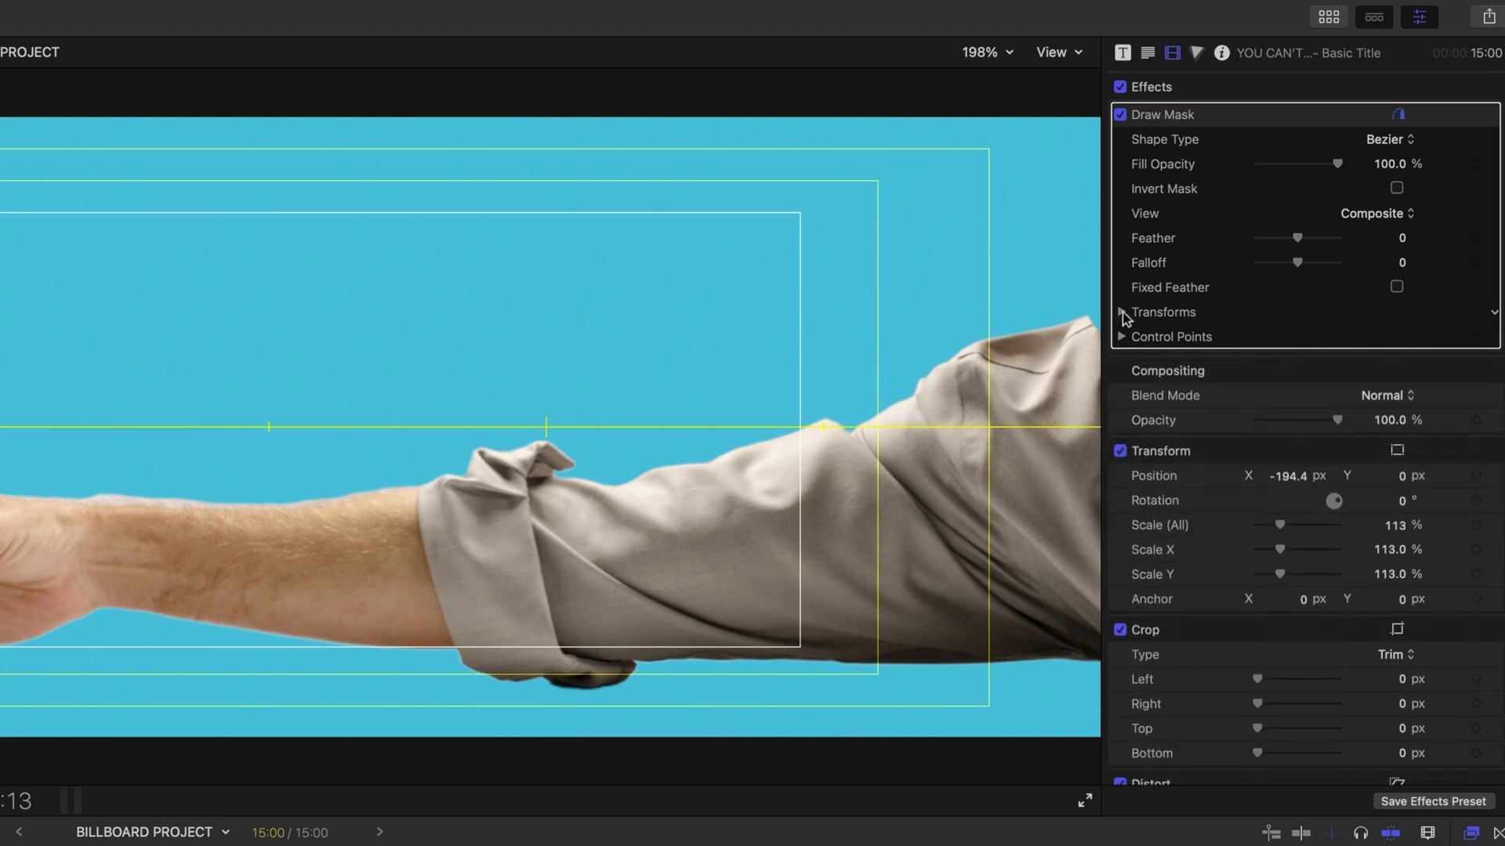
{"action": "left_click", "coordinate": [1120, 311]}
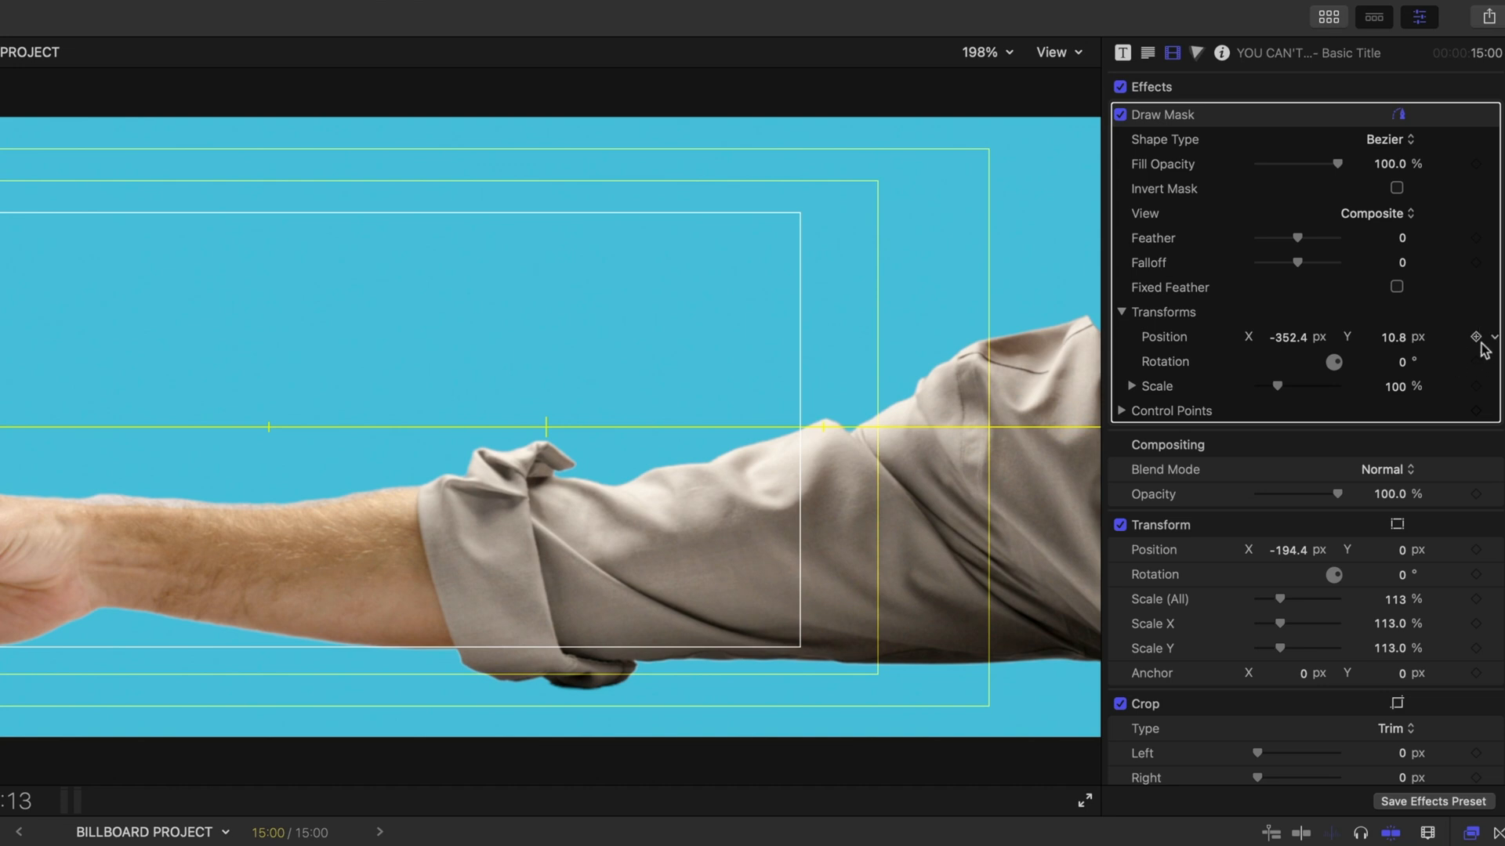
{"action": "mouse_move", "coordinate": [1478, 338]}
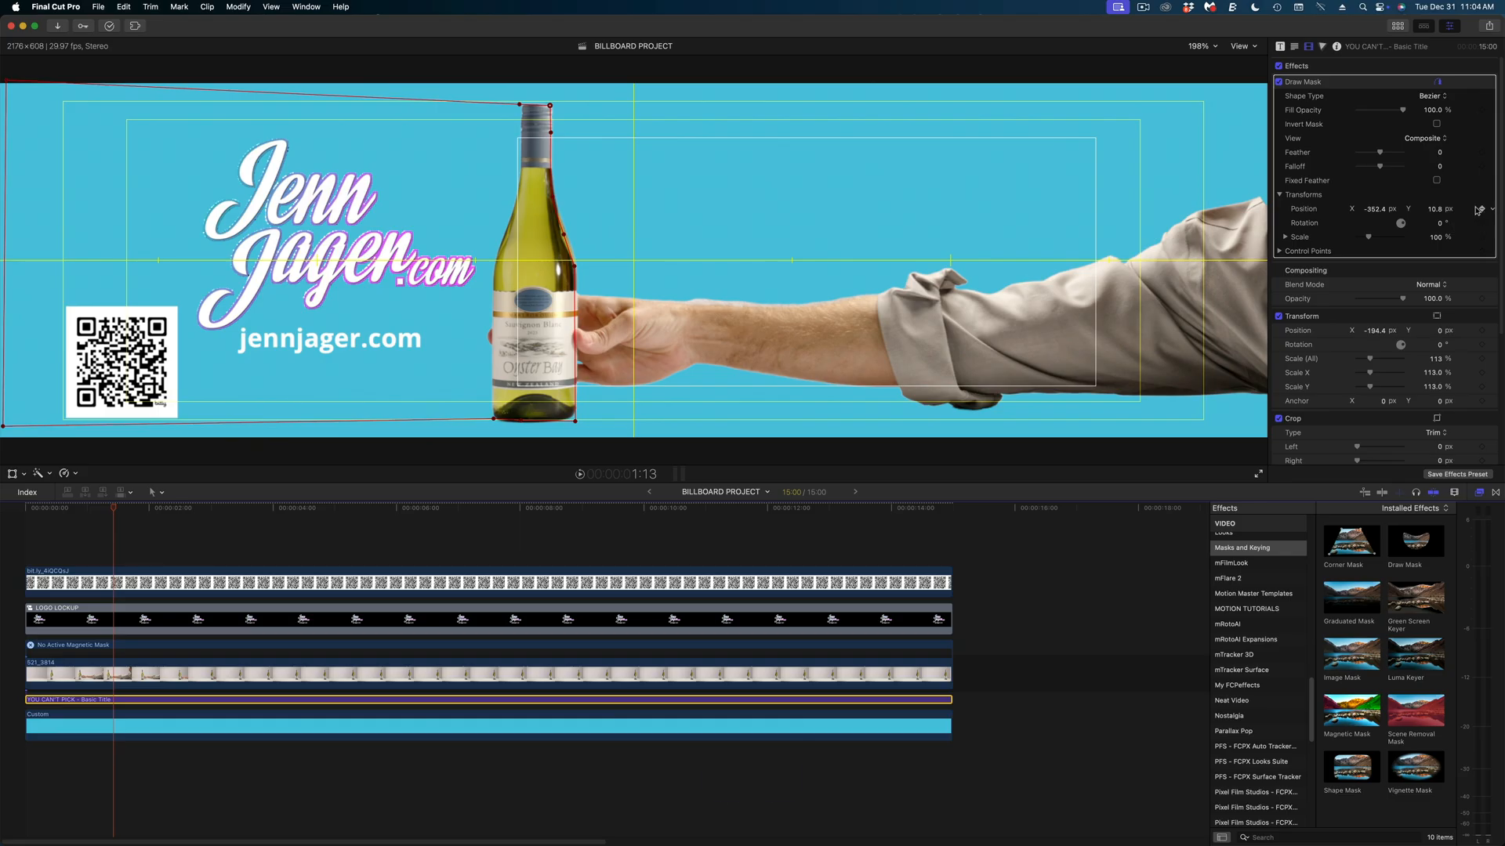
{"action": "key", "text": "cmd"}
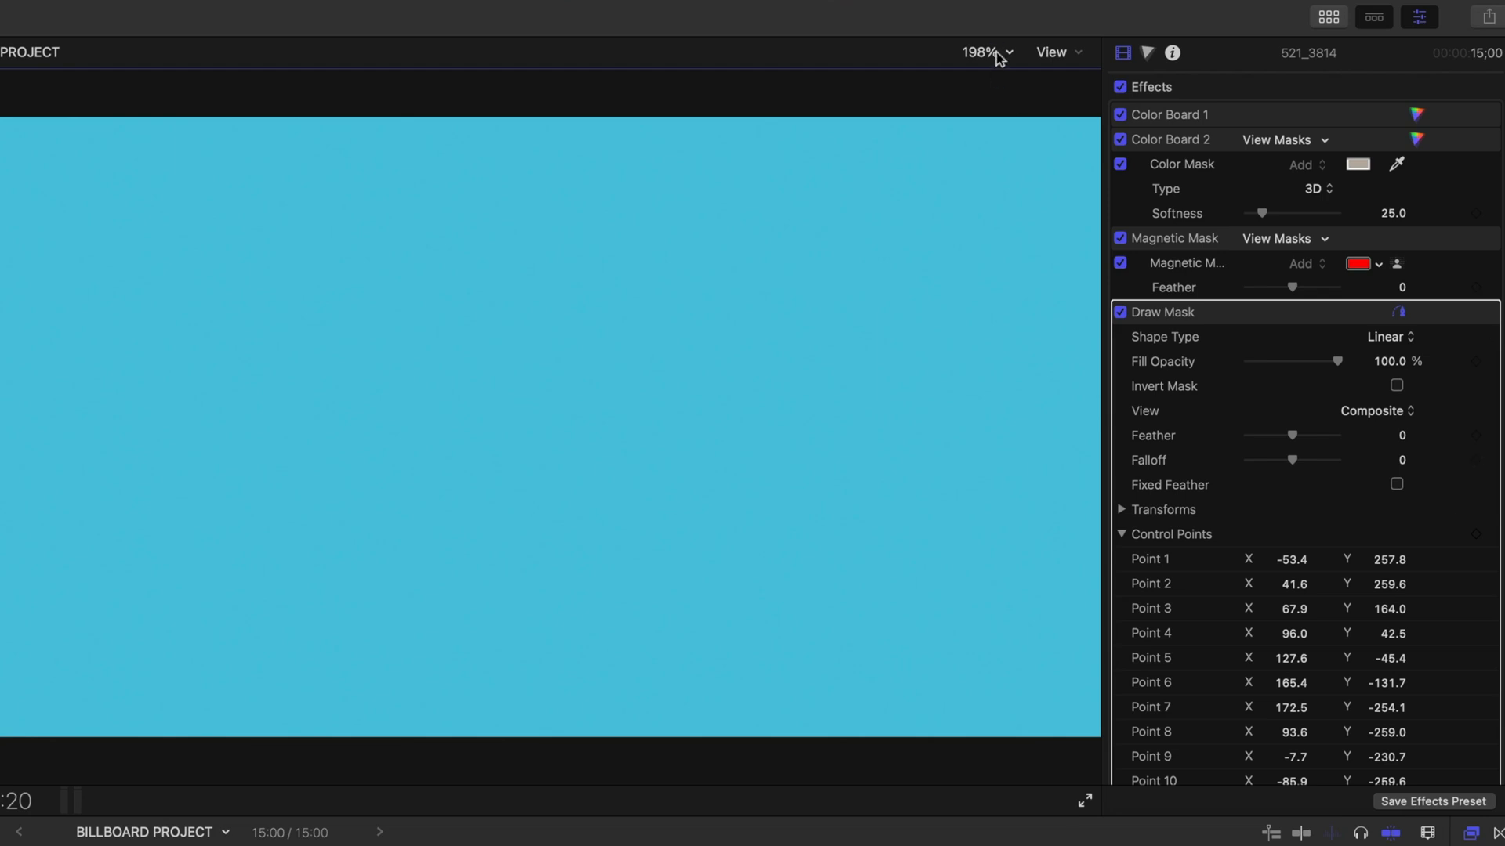
Zoom to 400%, invert the bottle mask, lower its fill opacity and add feathering
{"action": "left_click", "coordinate": [978, 52]}
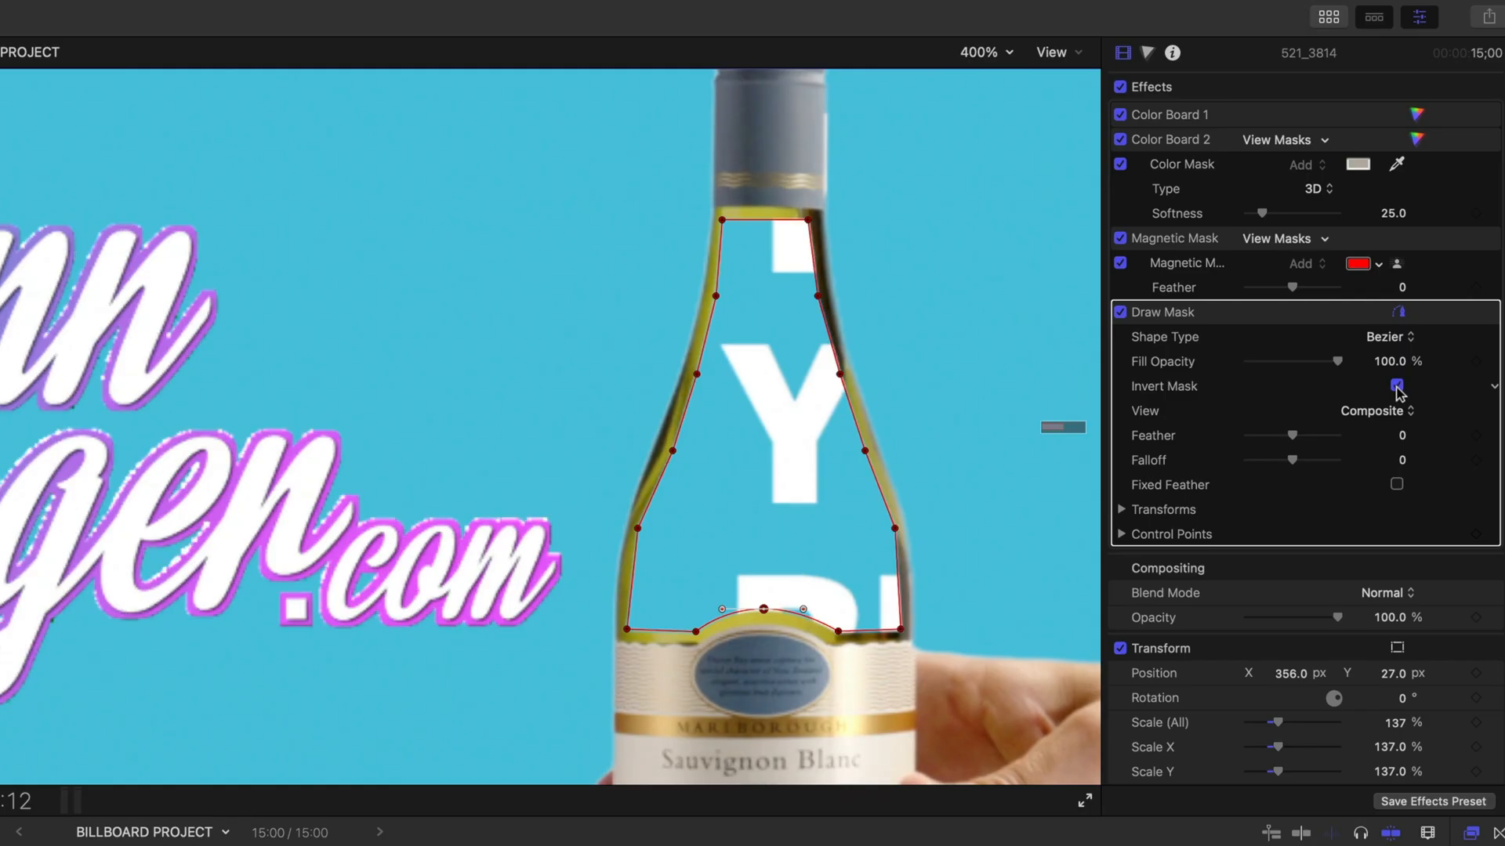
{"action": "left_click", "coordinate": [1397, 385]}
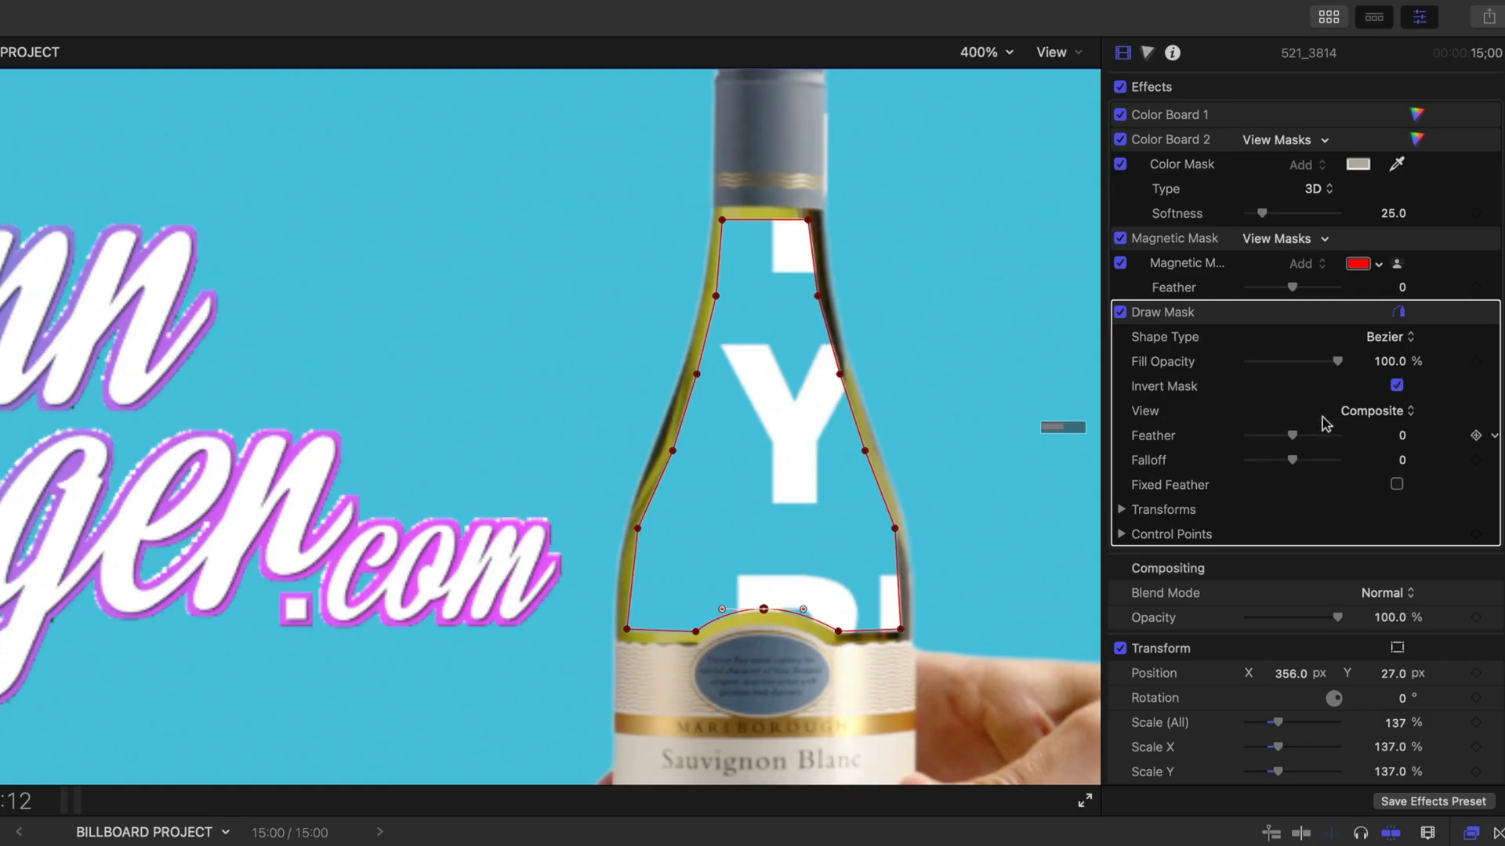
{"action": "left_click_drag", "start_coordinate": [1335, 362], "coordinate": [1309, 362]}
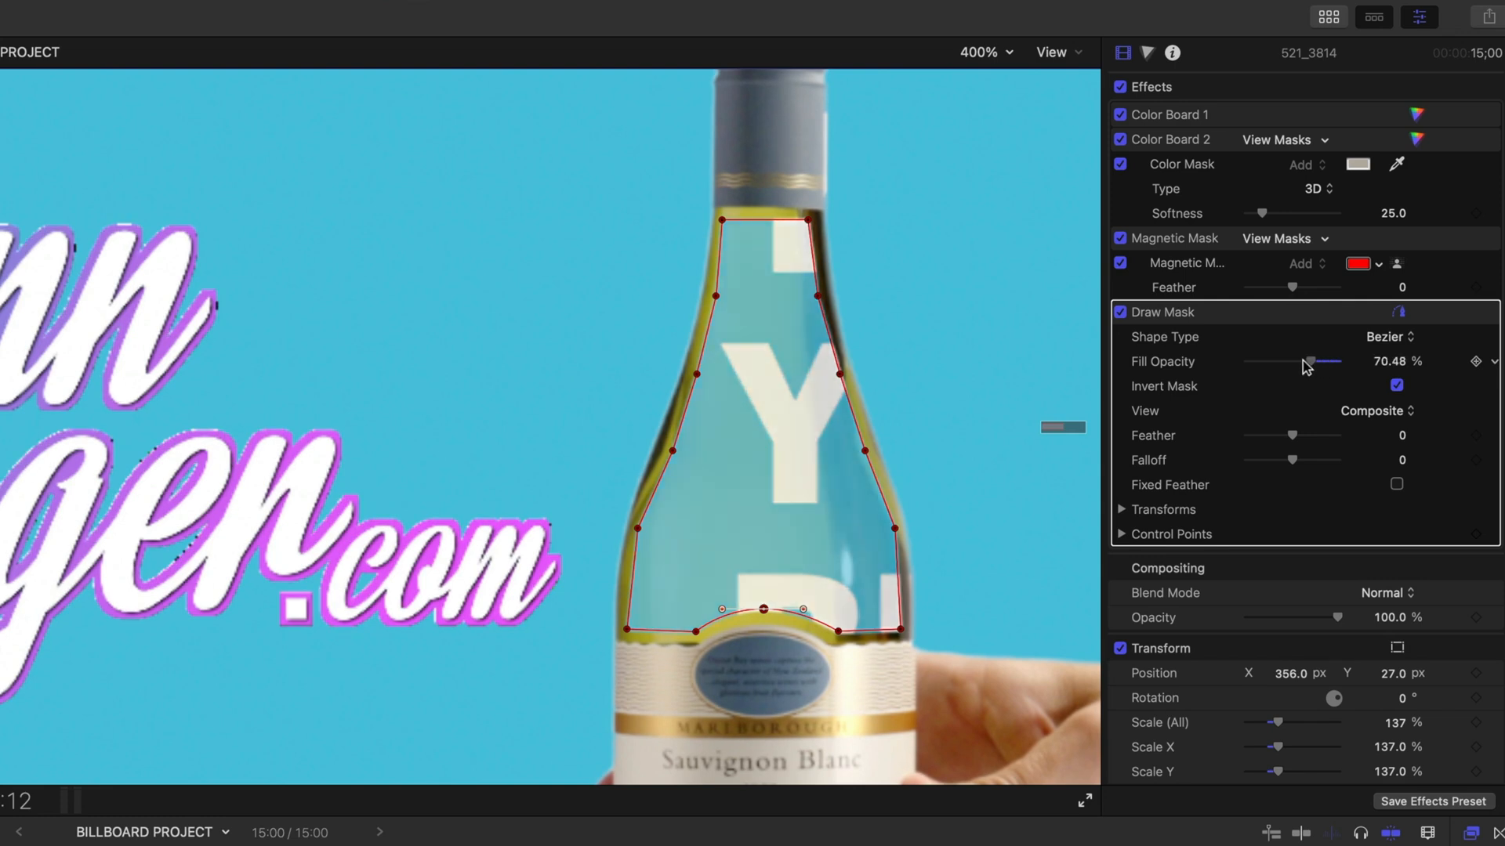
{"action": "left_click_drag", "start_coordinate": [1329, 360], "coordinate": [1259, 360]}
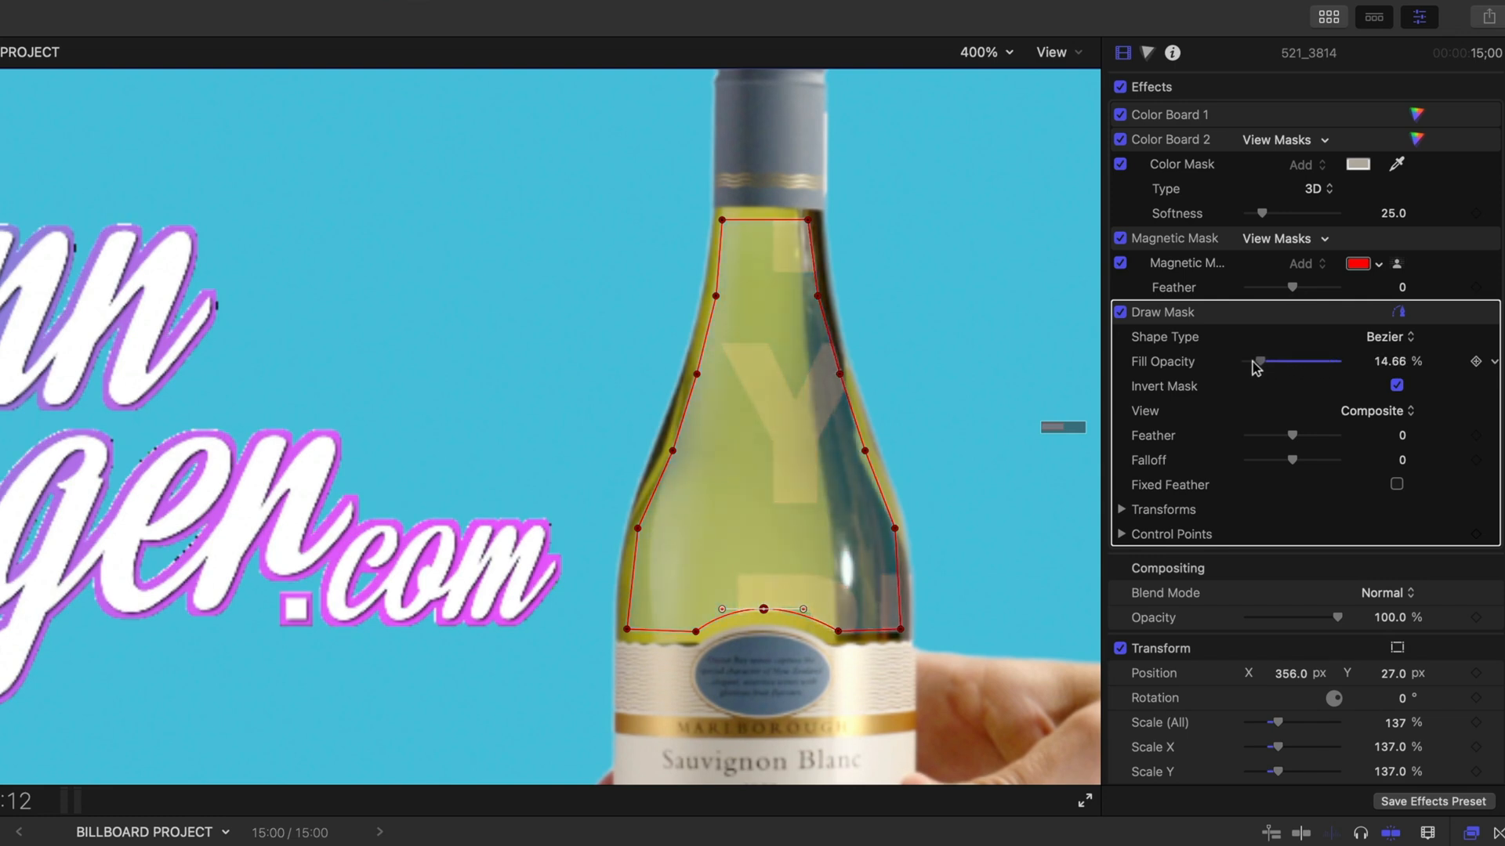
{"action": "left_click_drag", "start_coordinate": [1262, 362], "coordinate": [1255, 363]}
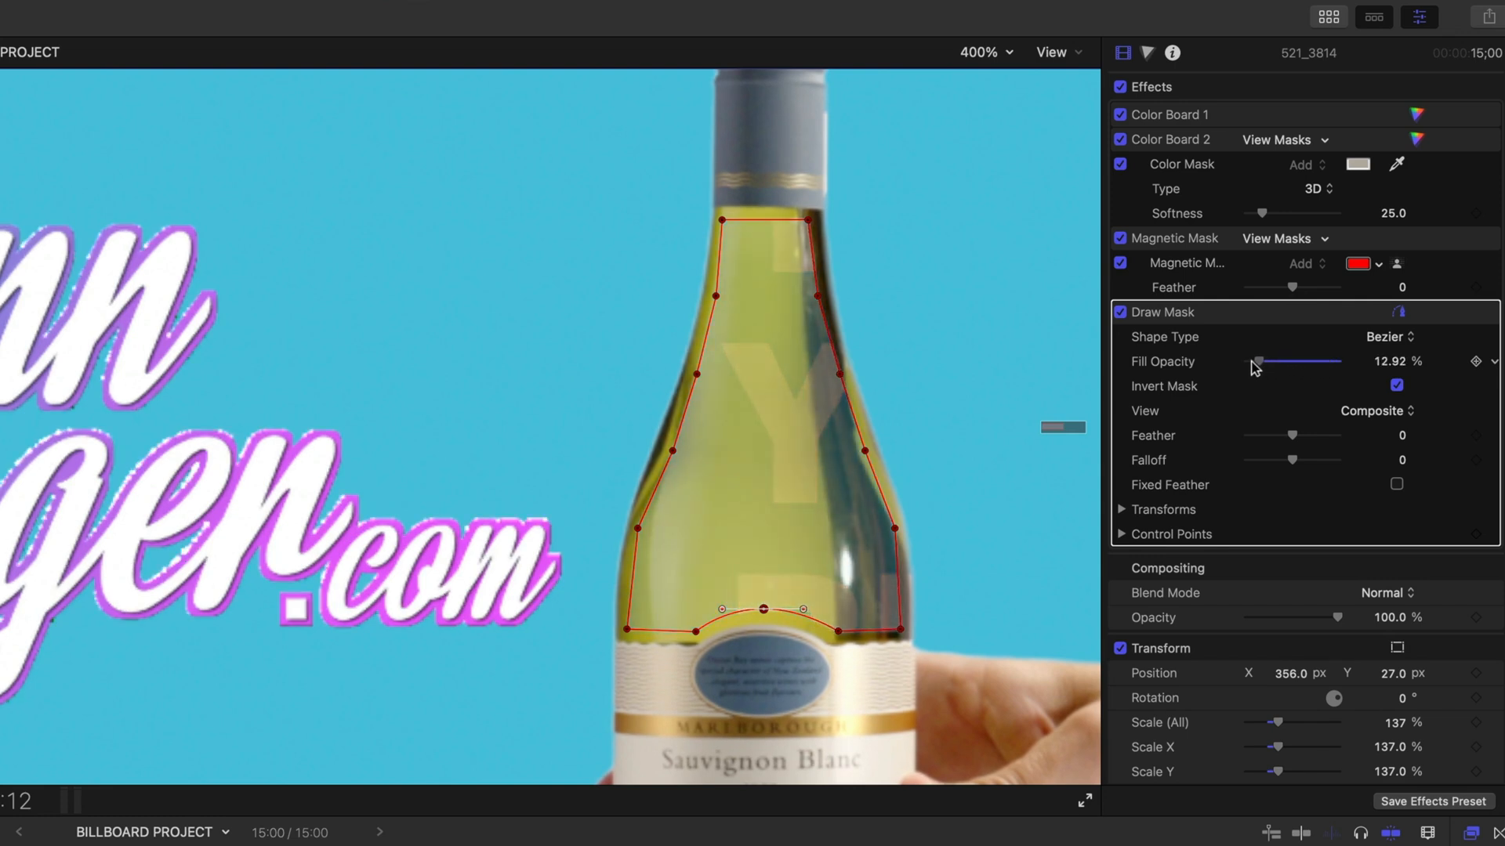
{"action": "left_click_drag", "start_coordinate": [1253, 361], "coordinate": [1259, 360]}
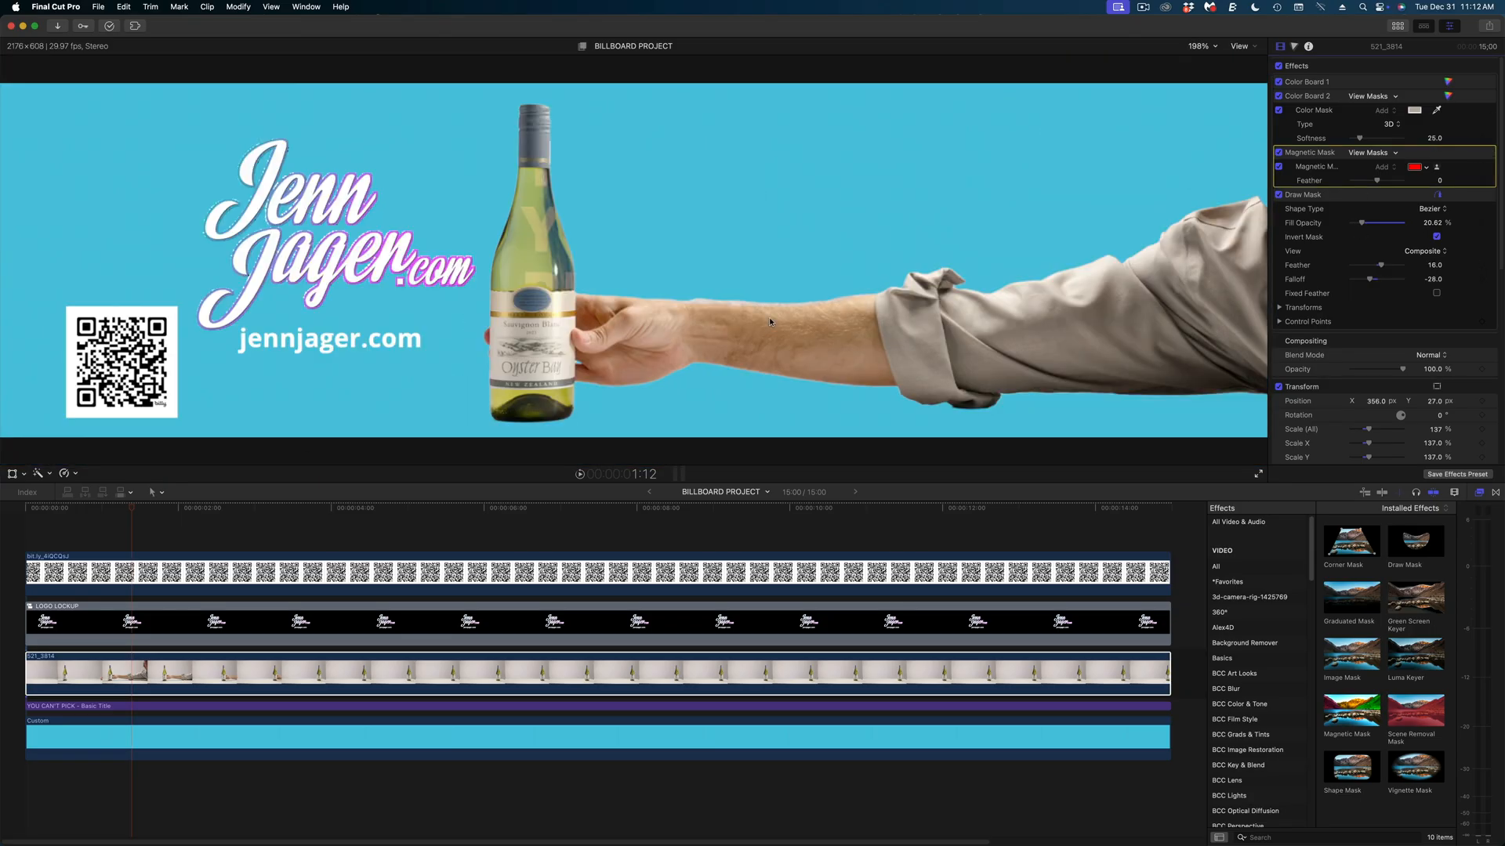
Drop the bottle mask fill to 11.71% and add a default transition to the tagline title
{"action": "left_click_drag", "start_coordinate": [1410, 223], "coordinate": [1359, 222]}
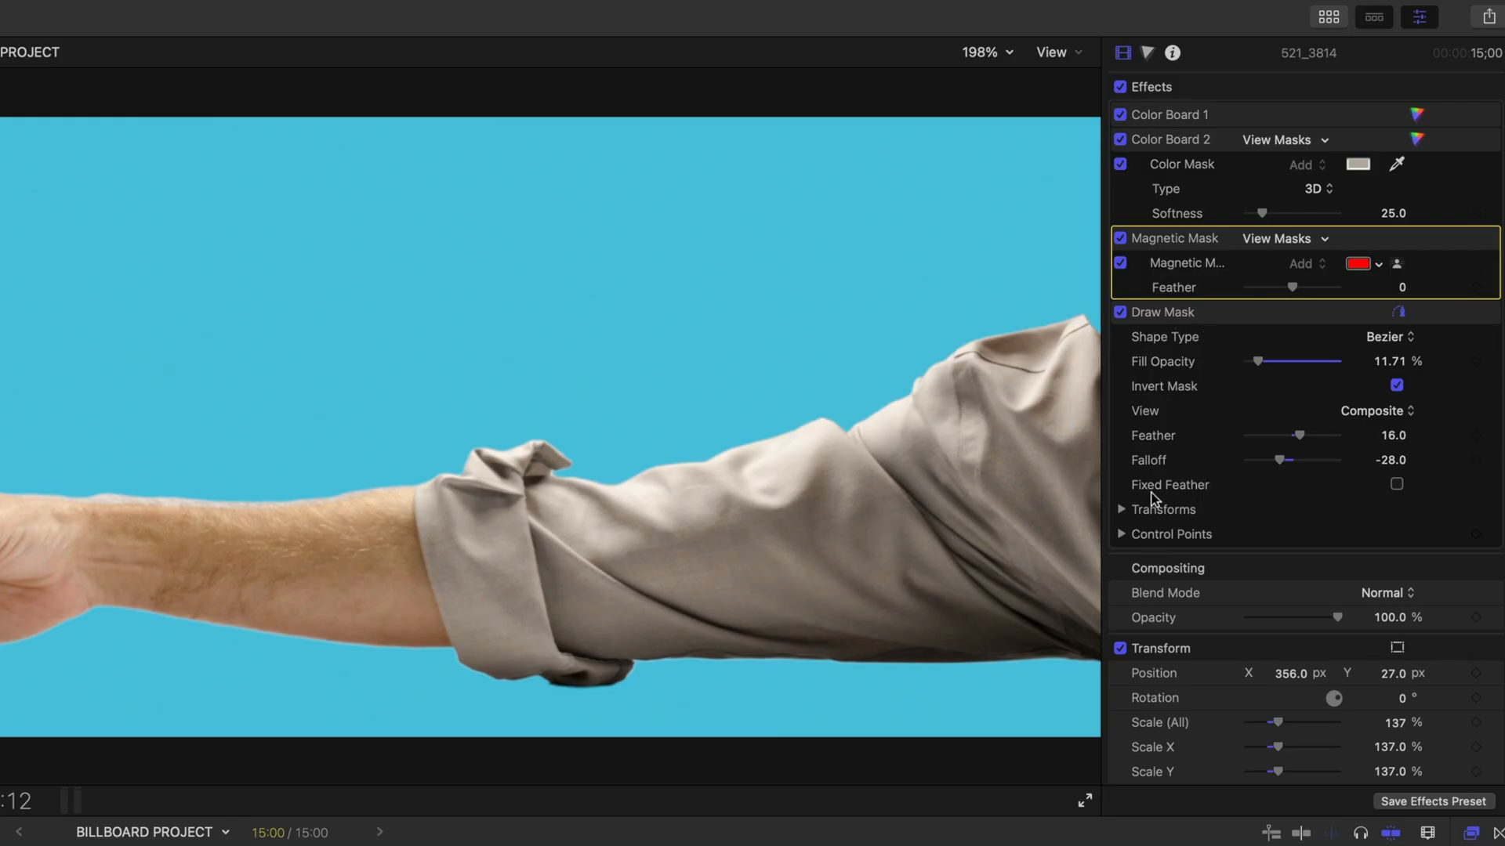
{"action": "left_click", "coordinate": [1120, 509]}
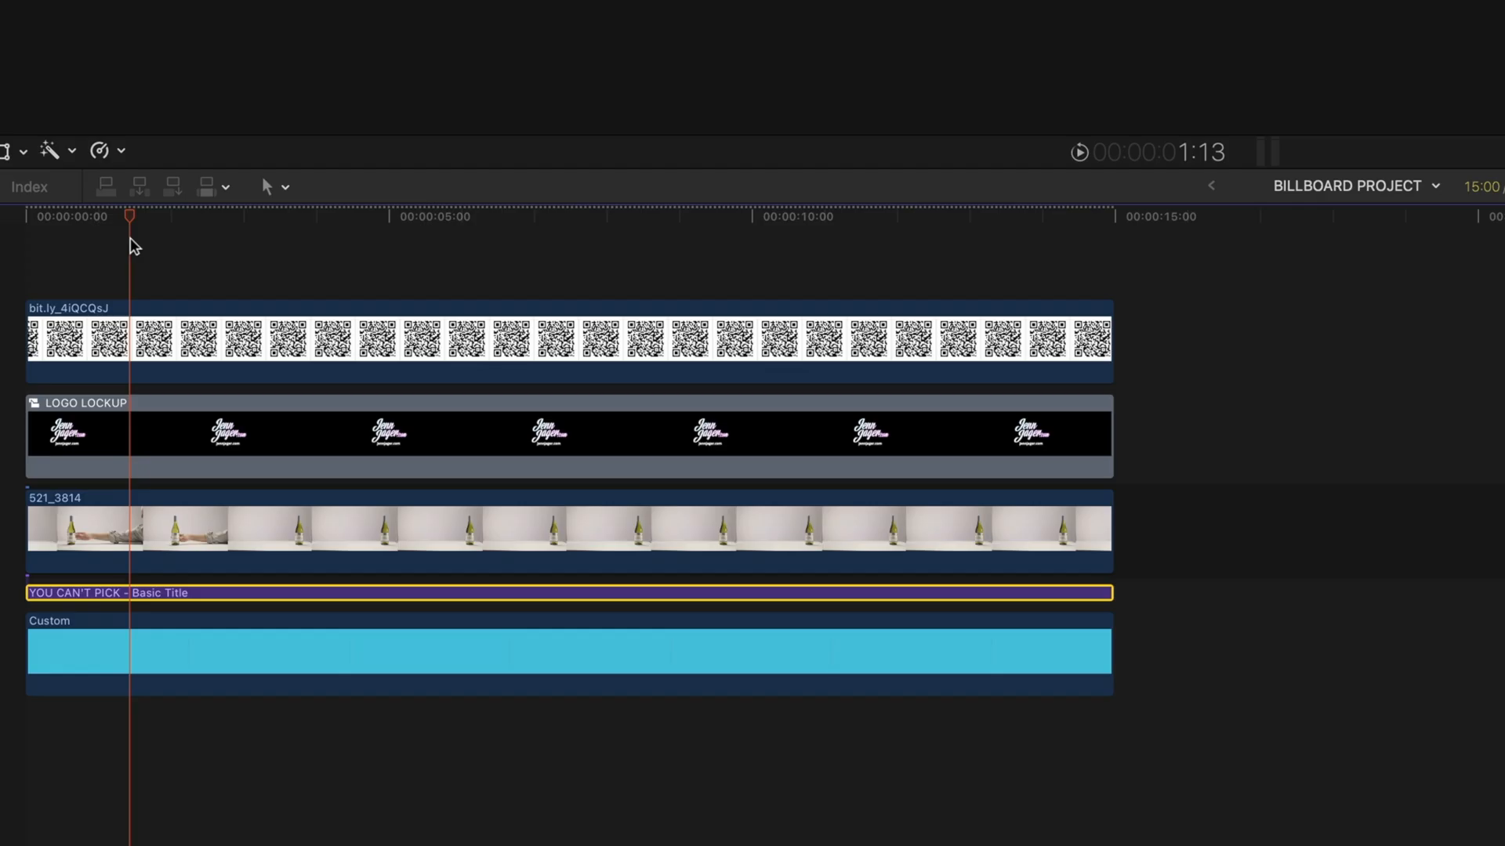
{"action": "key", "text": "cmd+t"}
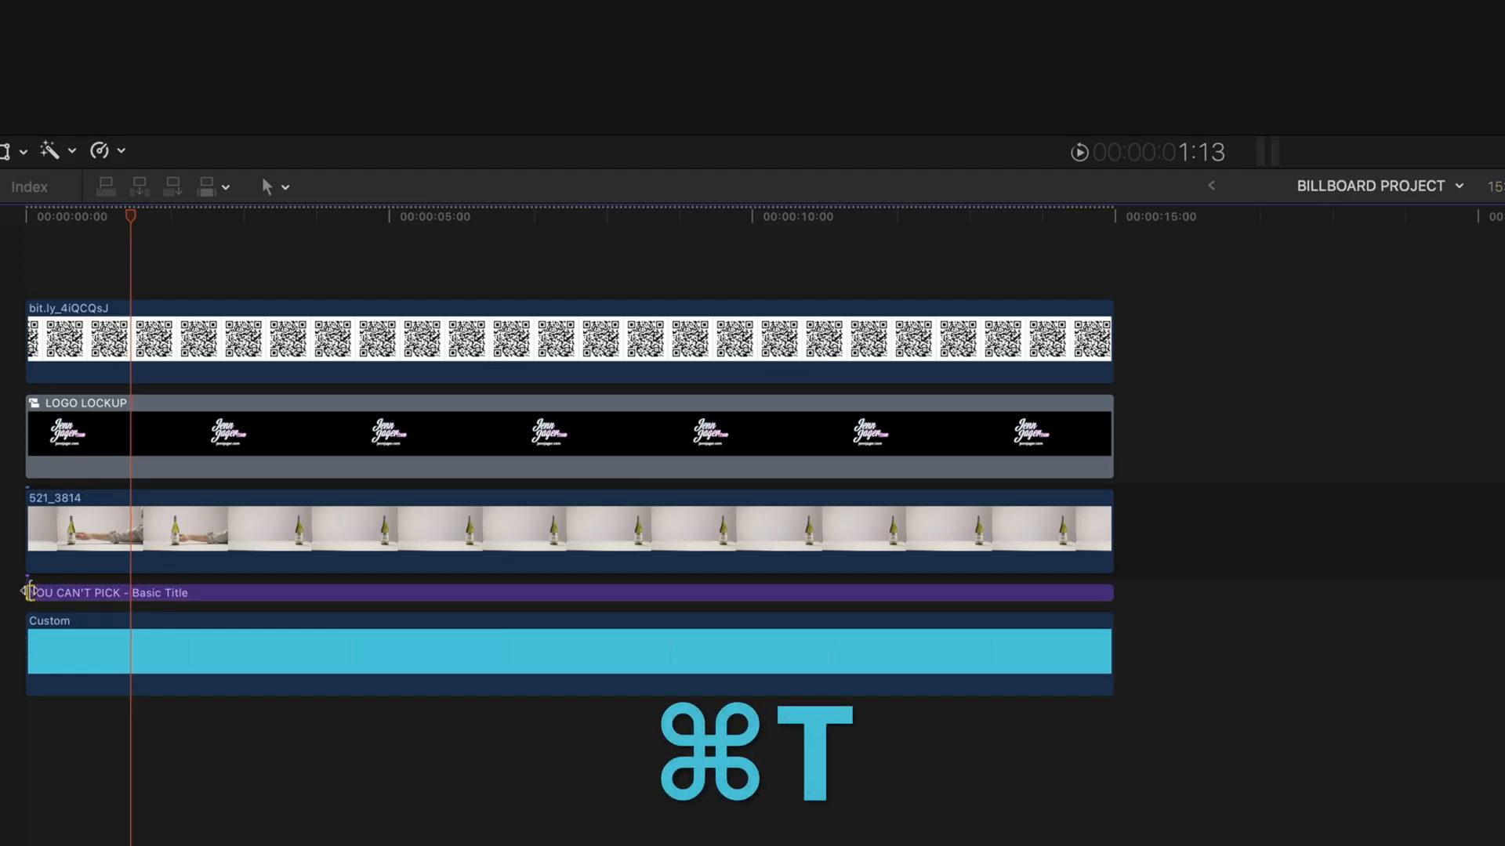